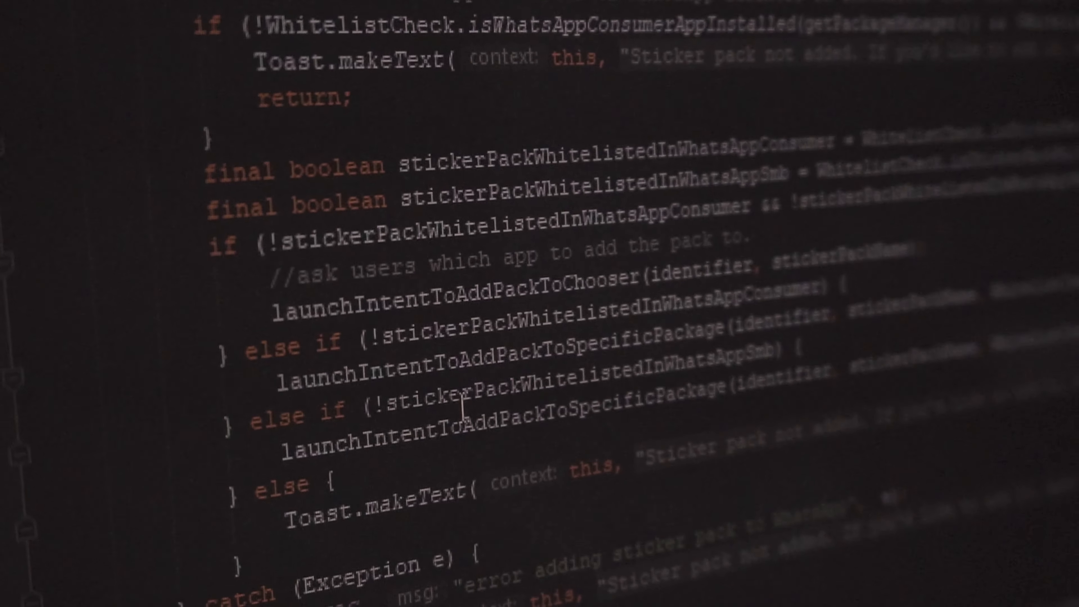
Accept the license terms and start the Android Studio for Windows download
scroll("down", 3)
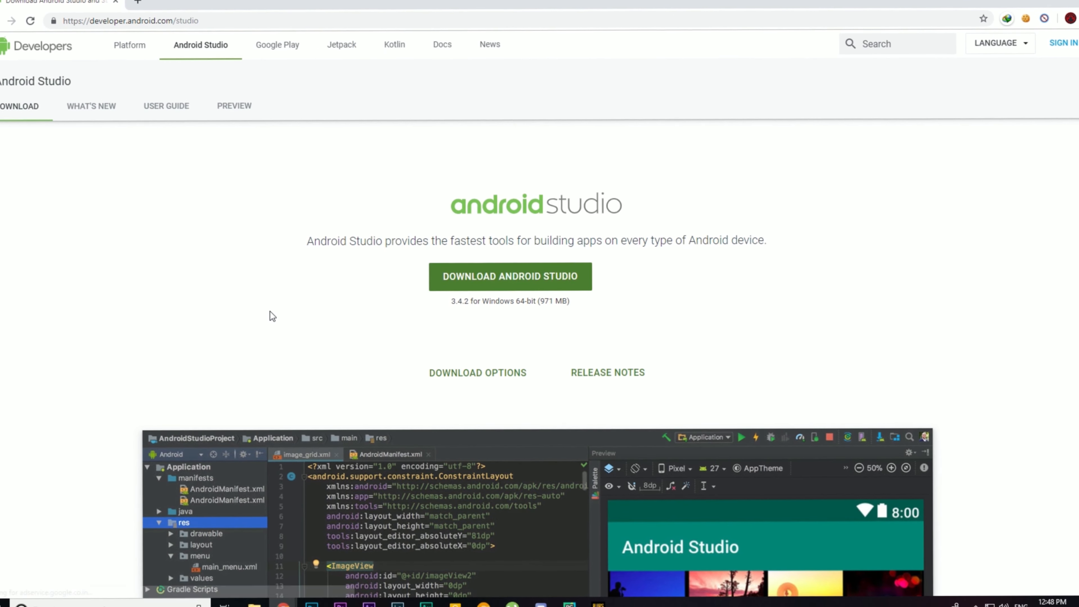
left_click(509, 276)
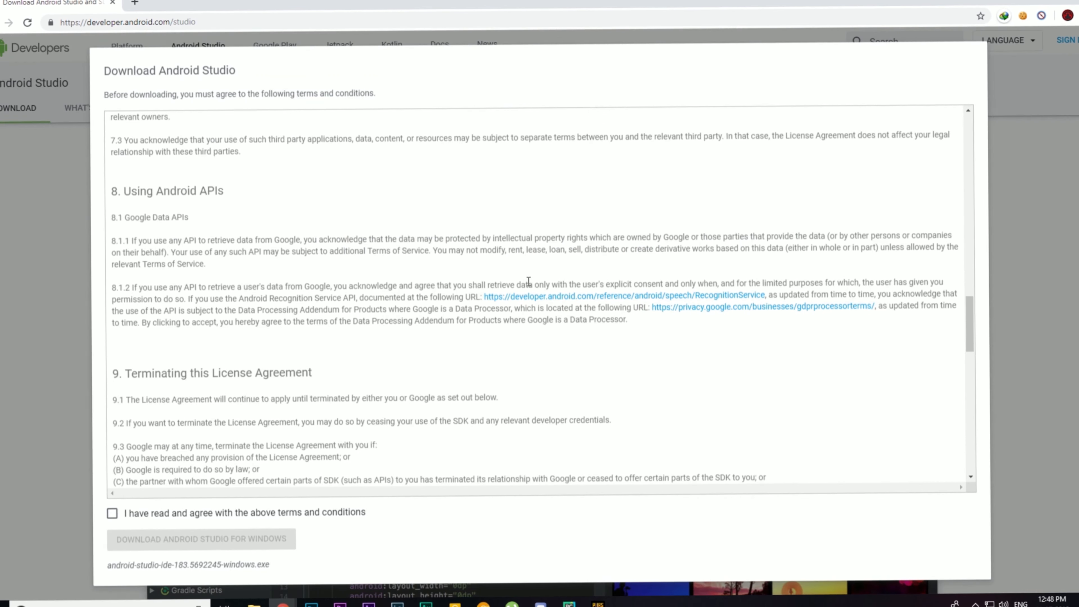
left_click(111, 512)
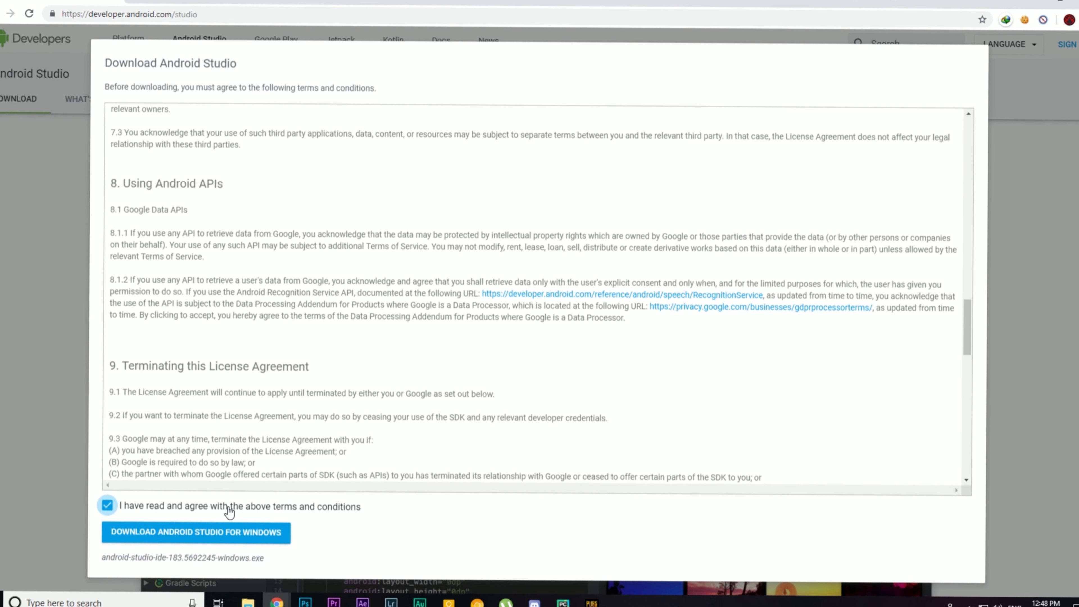
left_click(195, 532)
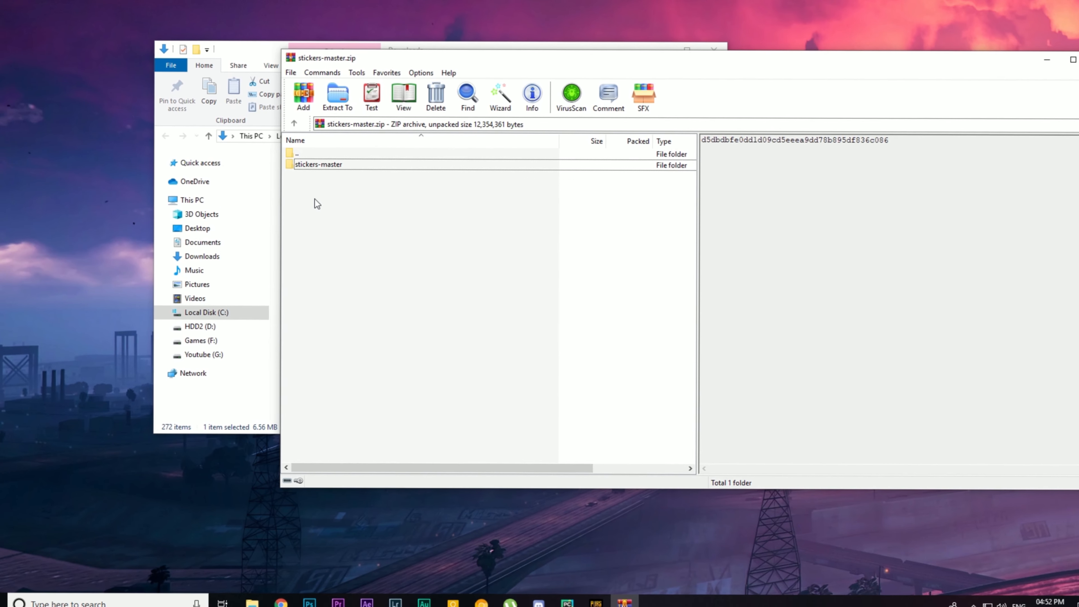
Extract the stickers-master folder from the zip into the Downloads destination
left_click(318, 165)
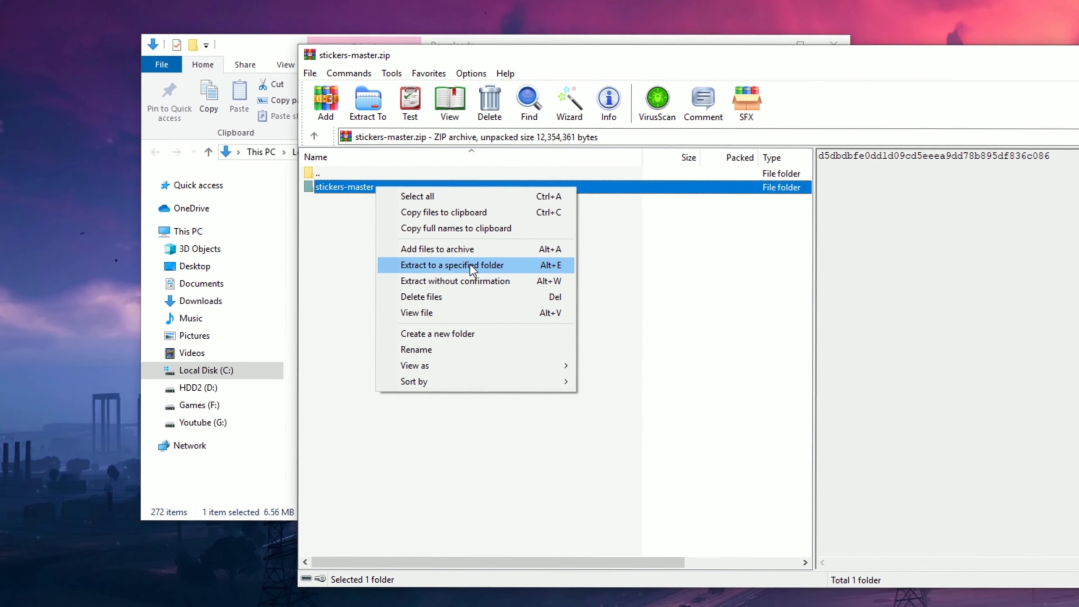
left_click(451, 265)
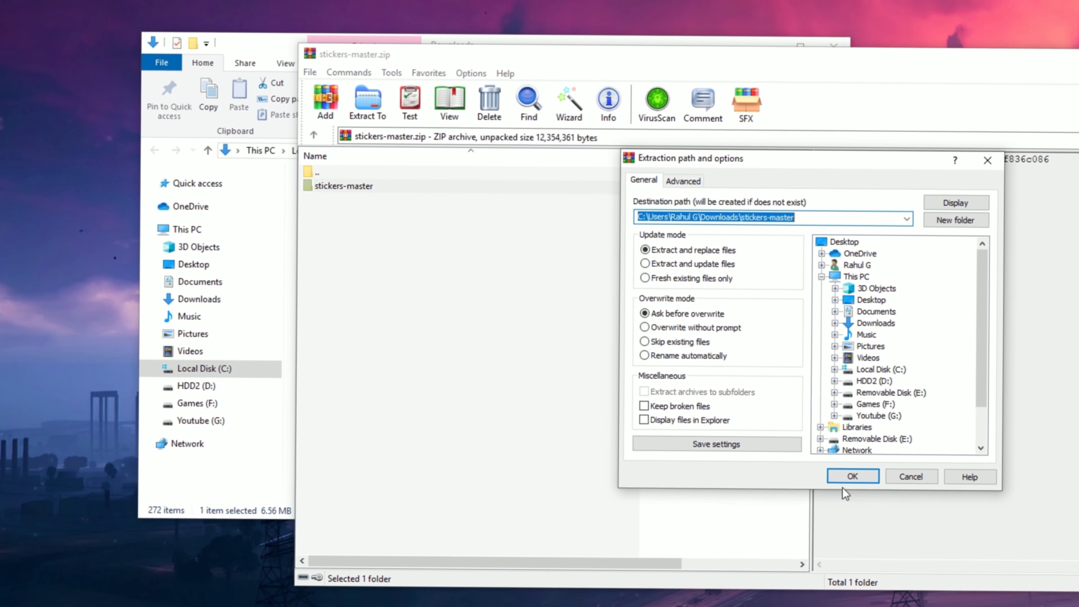
left_click(851, 476)
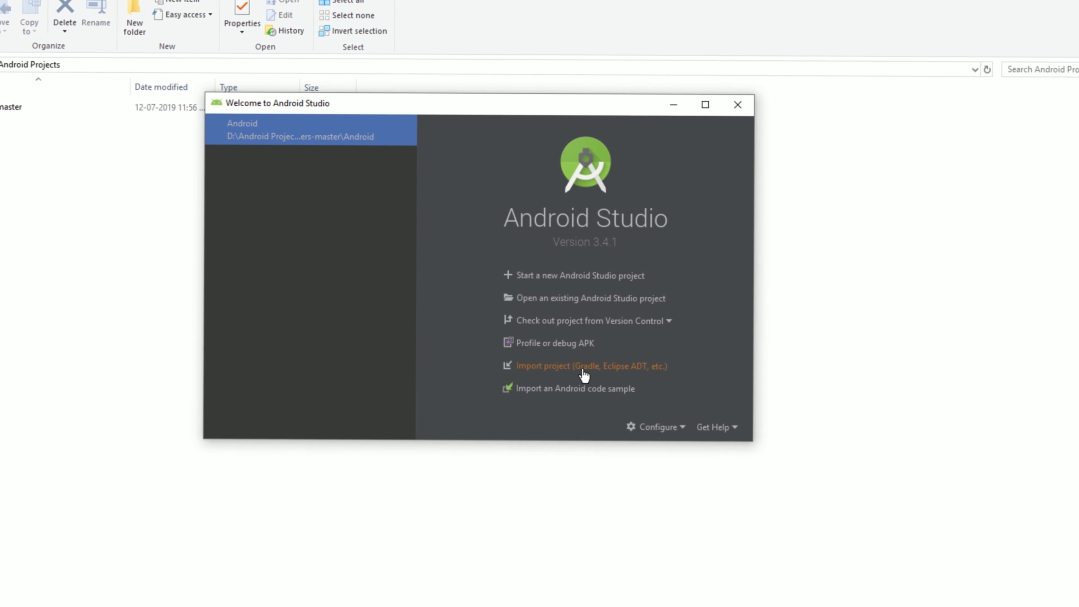
Import the stickers-master/Android Gradle project and open it
left_click(590, 365)
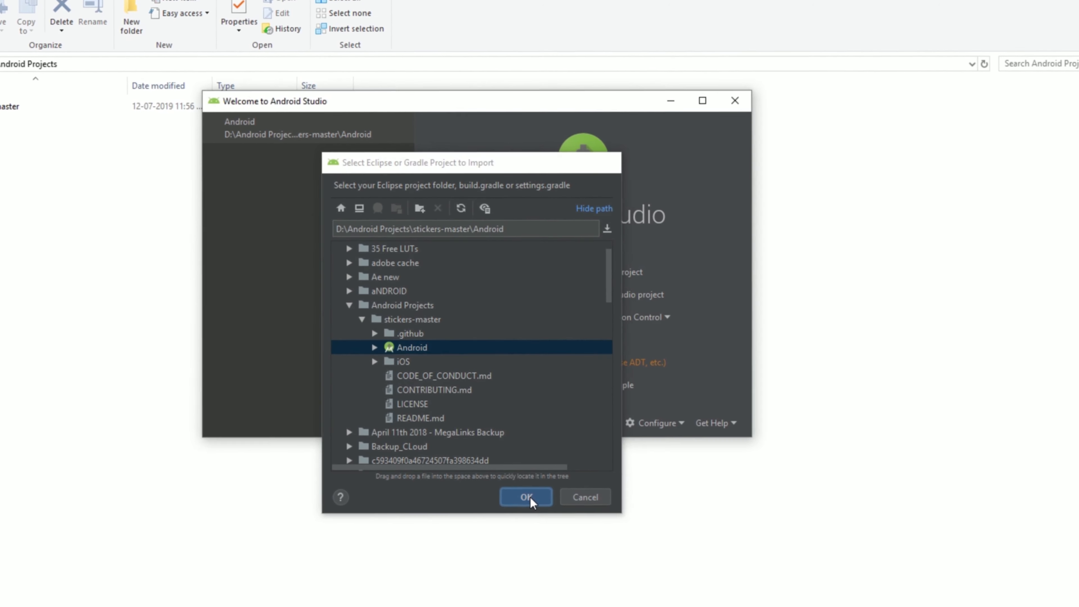
left_click(526, 496)
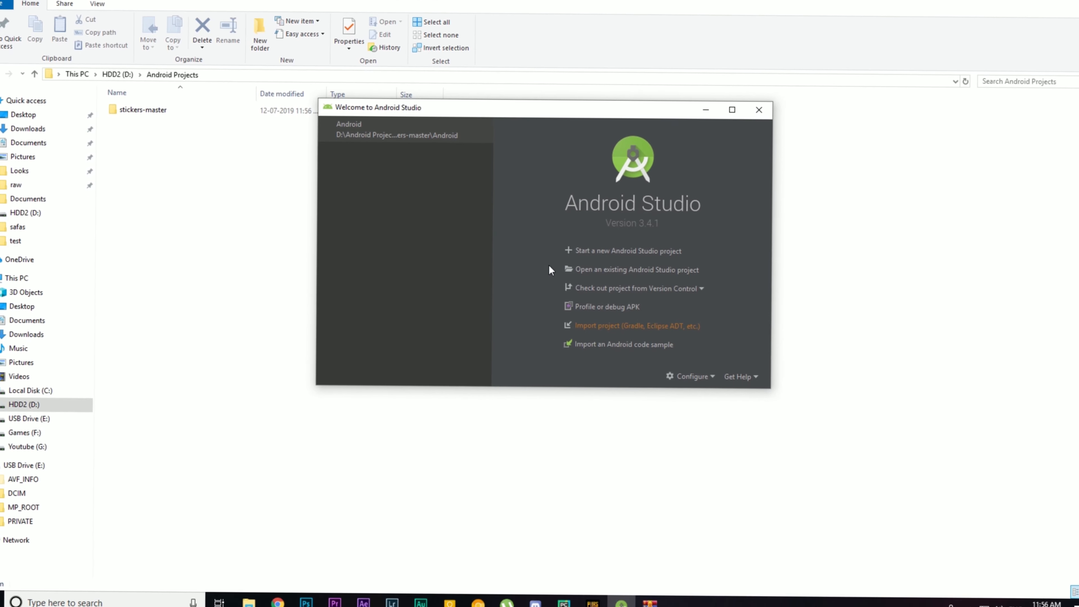
left_click(757, 110)
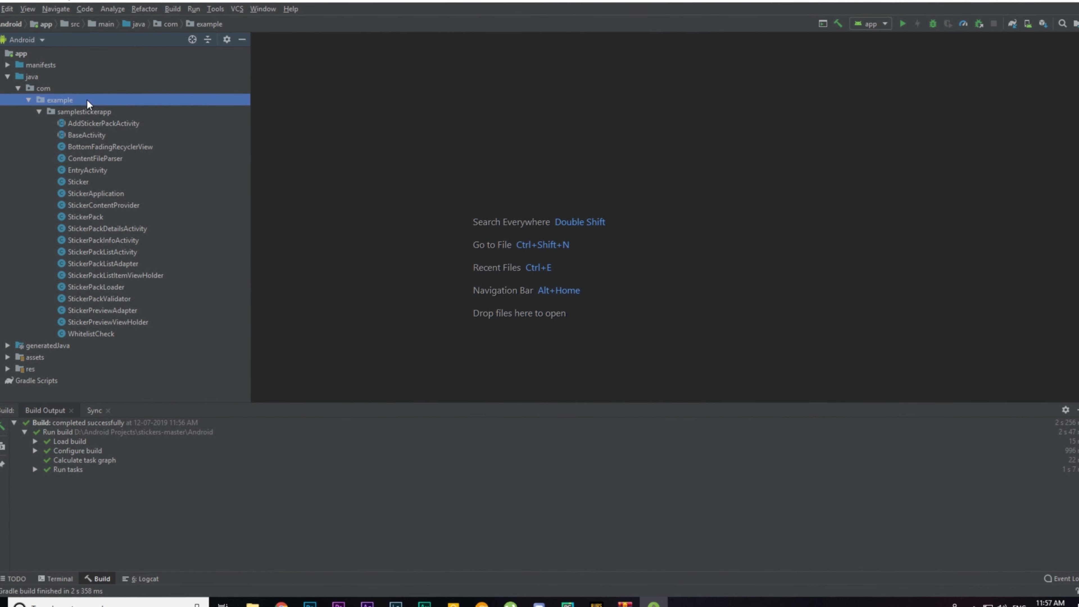
Start a Refactor > Rename on the example package, entering mysteriotv
left_click(42, 88)
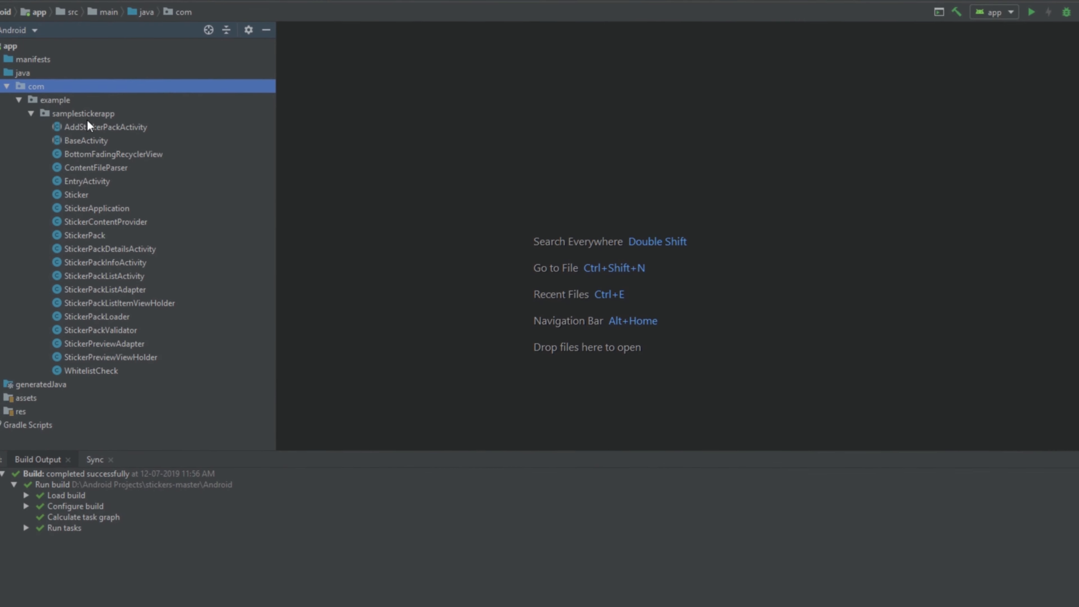
left_click(55, 100)
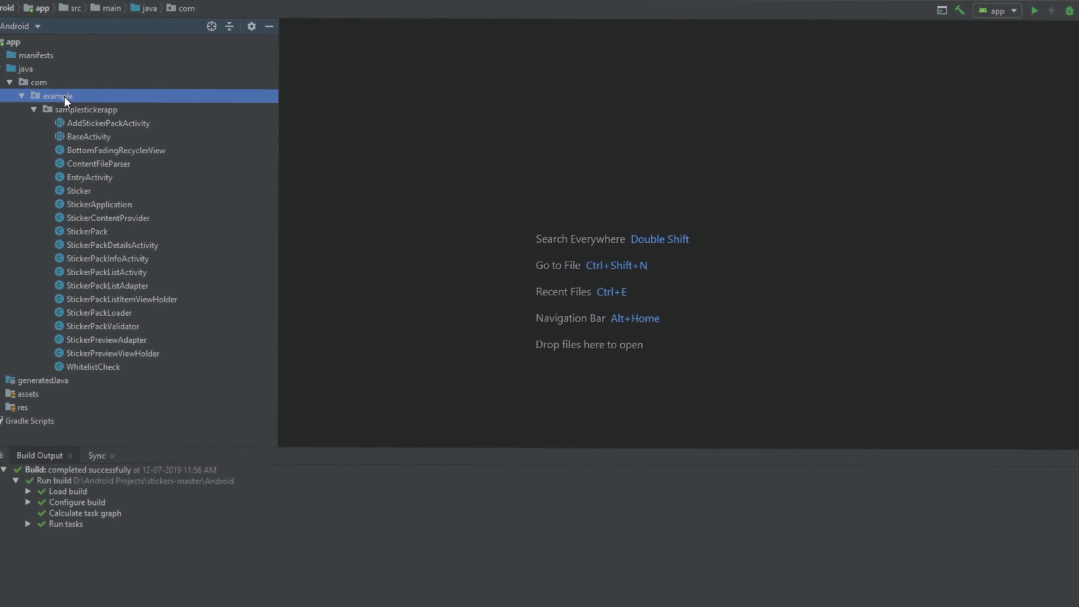
right_click(56, 96)
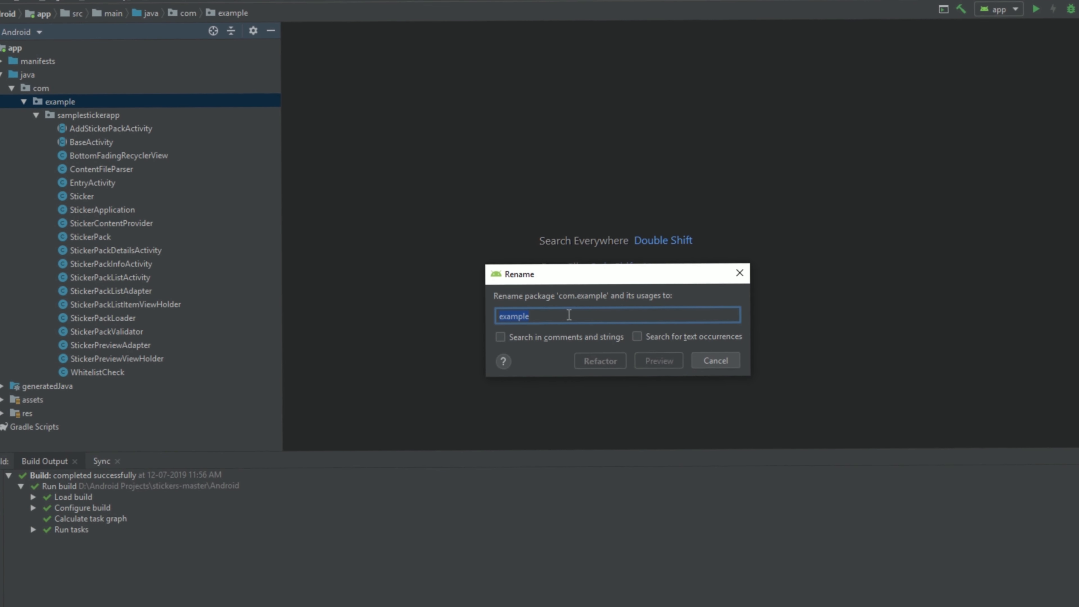
type("mysteriotv")
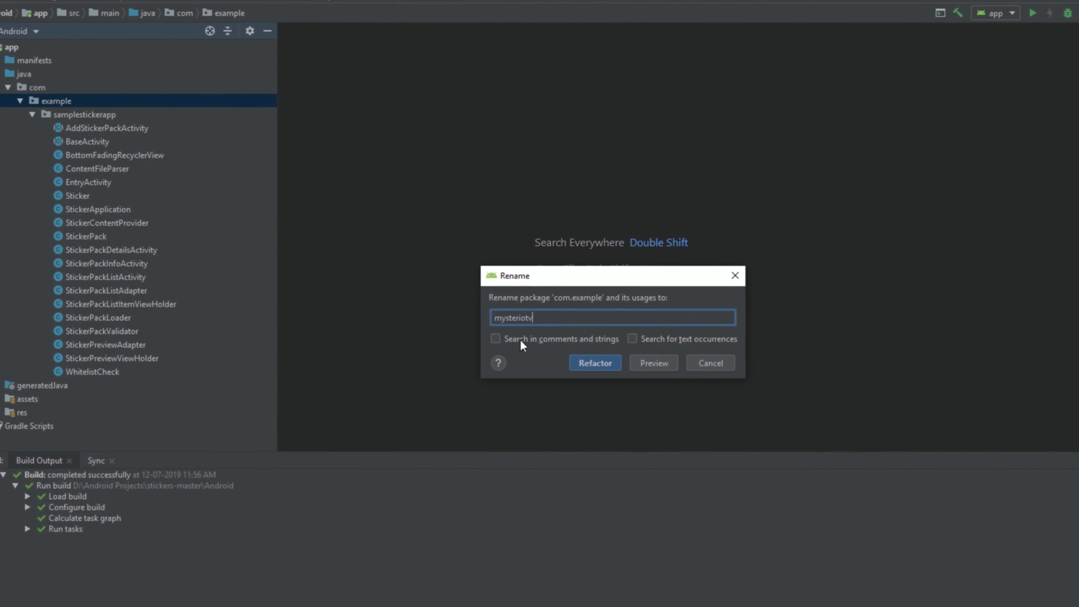
Include comments, strings and text occurrences, then apply the package rename
left_click(494, 339)
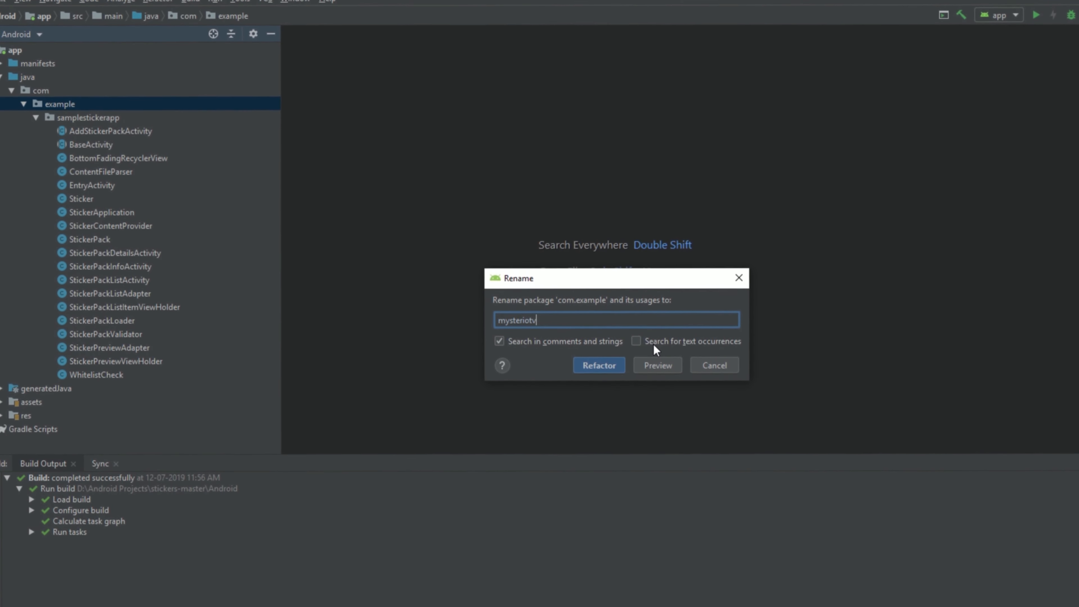
left_click(637, 341)
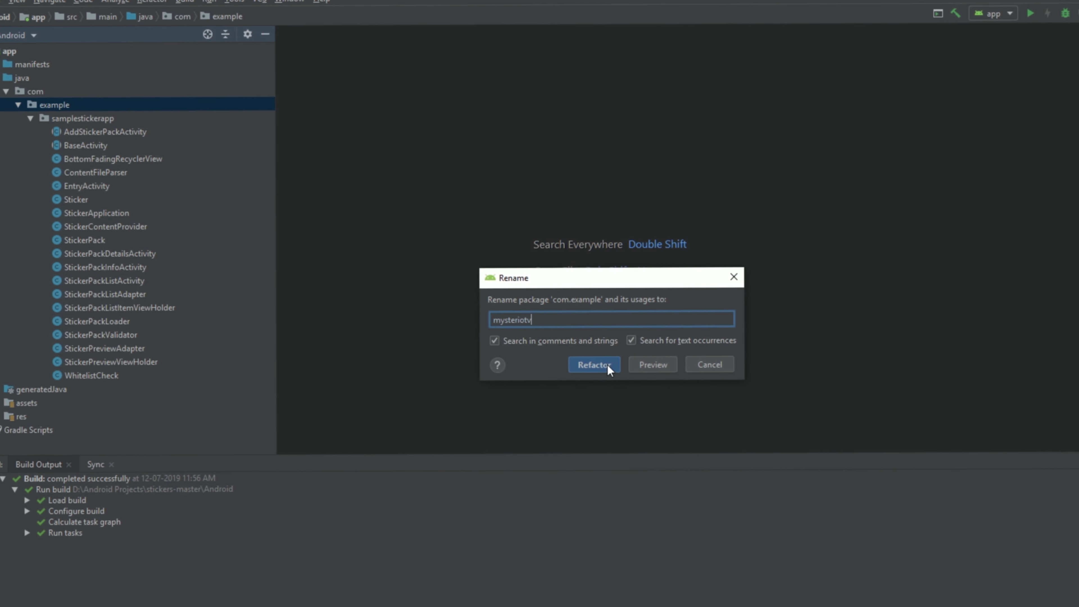
left_click(593, 364)
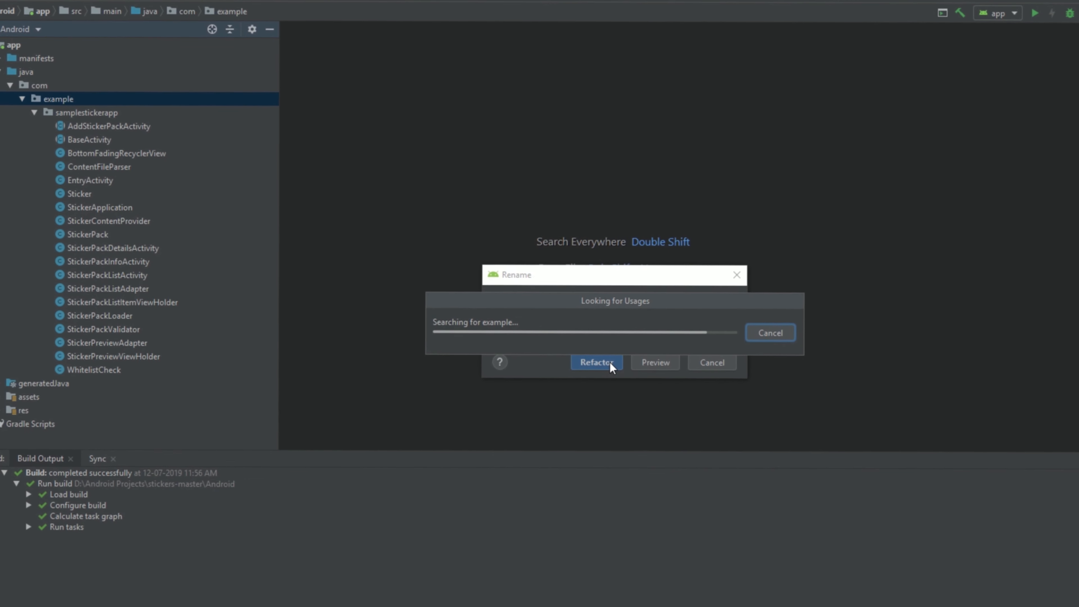
left_click(596, 362)
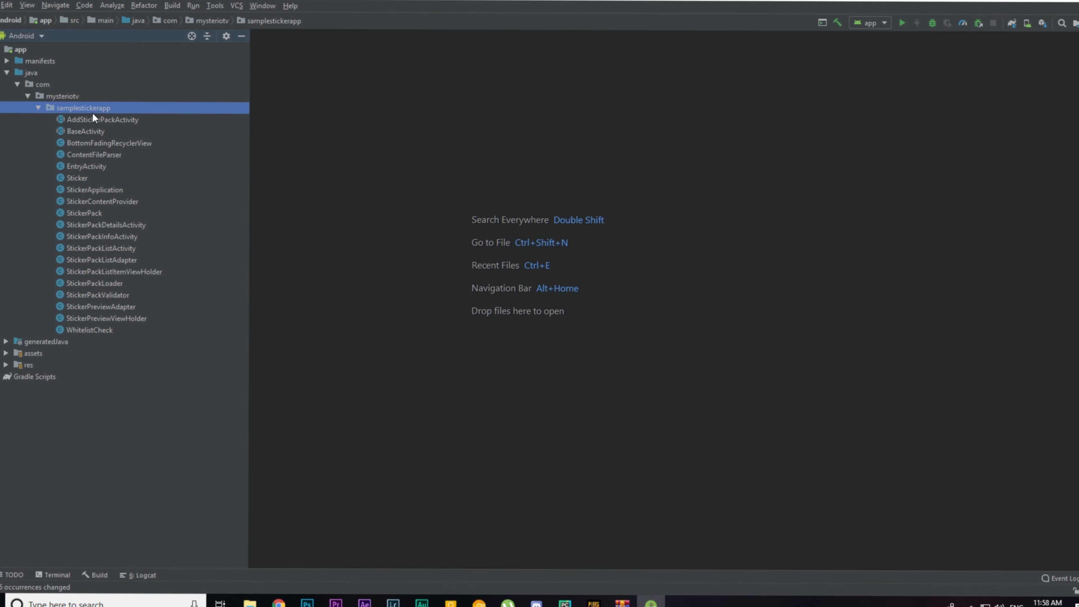
Rename samplestickerapp to stickerapp including text occurrences and apply the refactor
right_click(82, 108)
type("stickerapp")
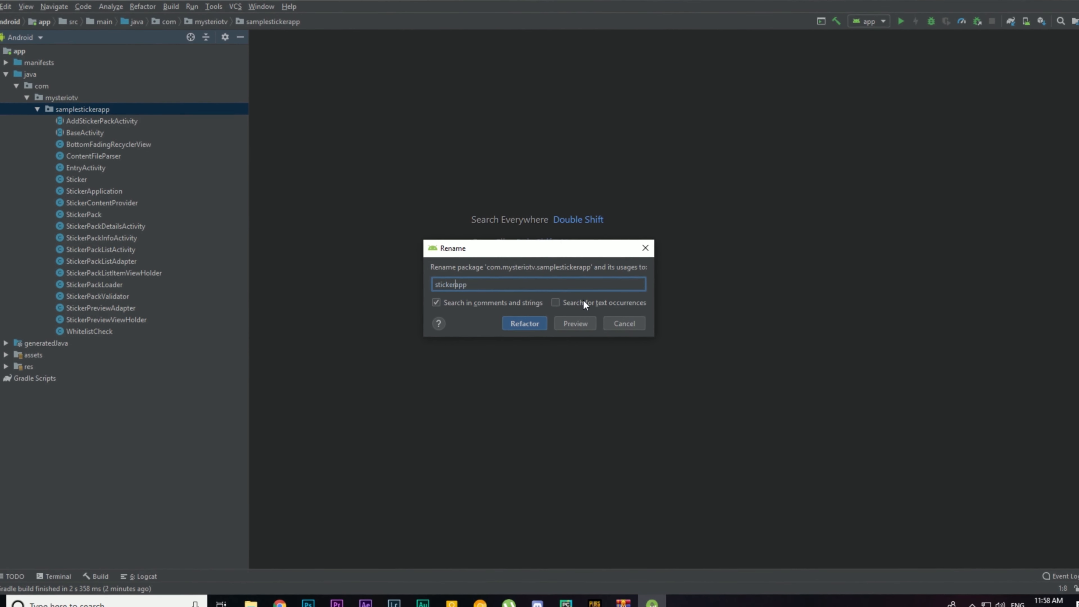
left_click(555, 302)
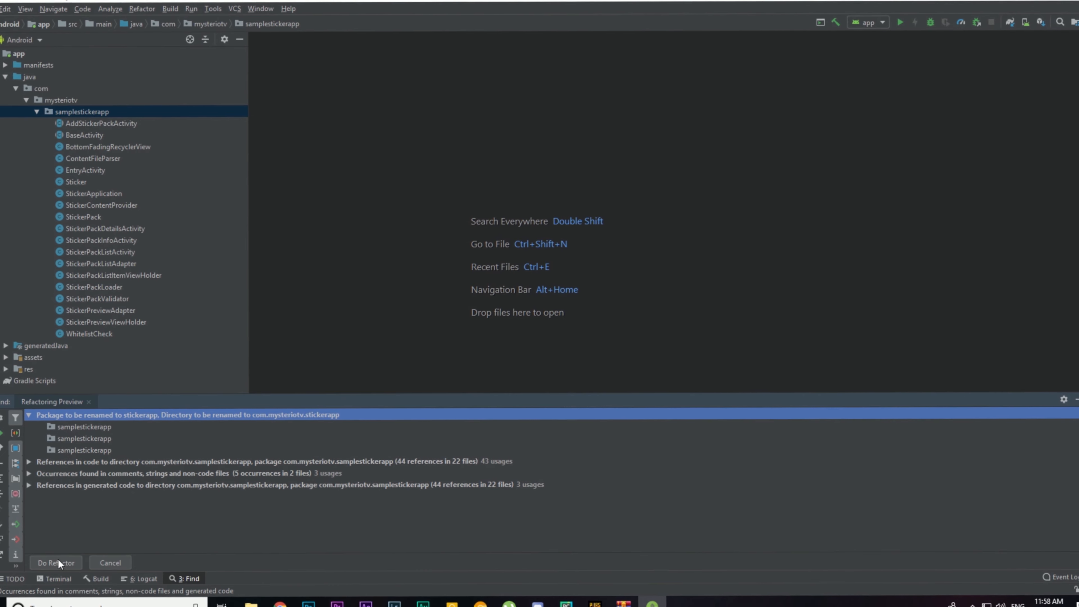
left_click(56, 562)
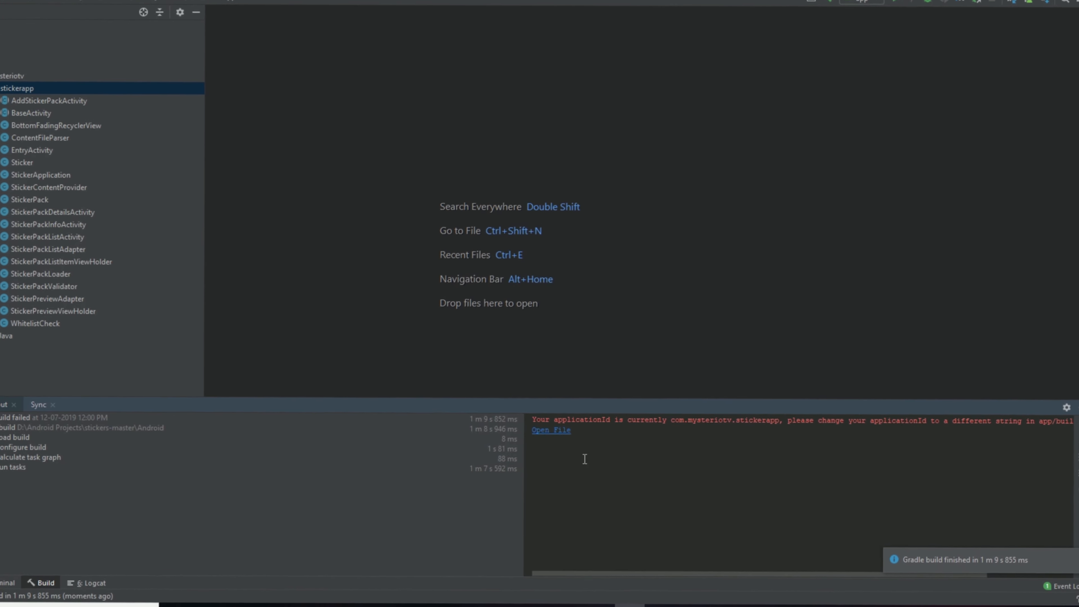
Open the module build.gradle from the Open File link in the build error
left_click(550, 429)
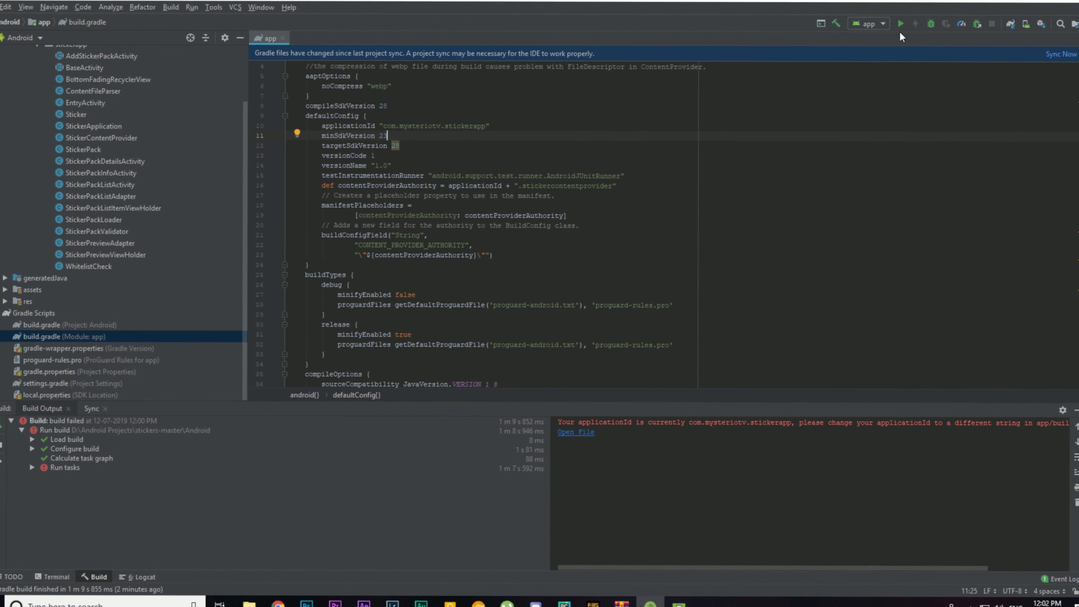
Create a Nexus 6P virtual device with the Oreo API 27 image and launch the app on it
left_click(904, 21)
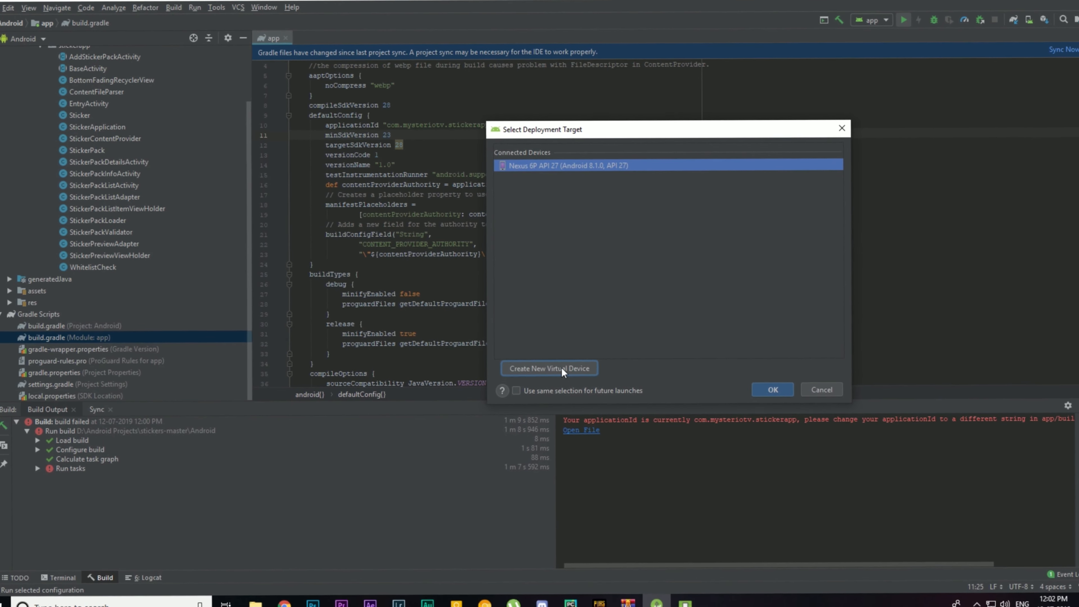
left_click(548, 368)
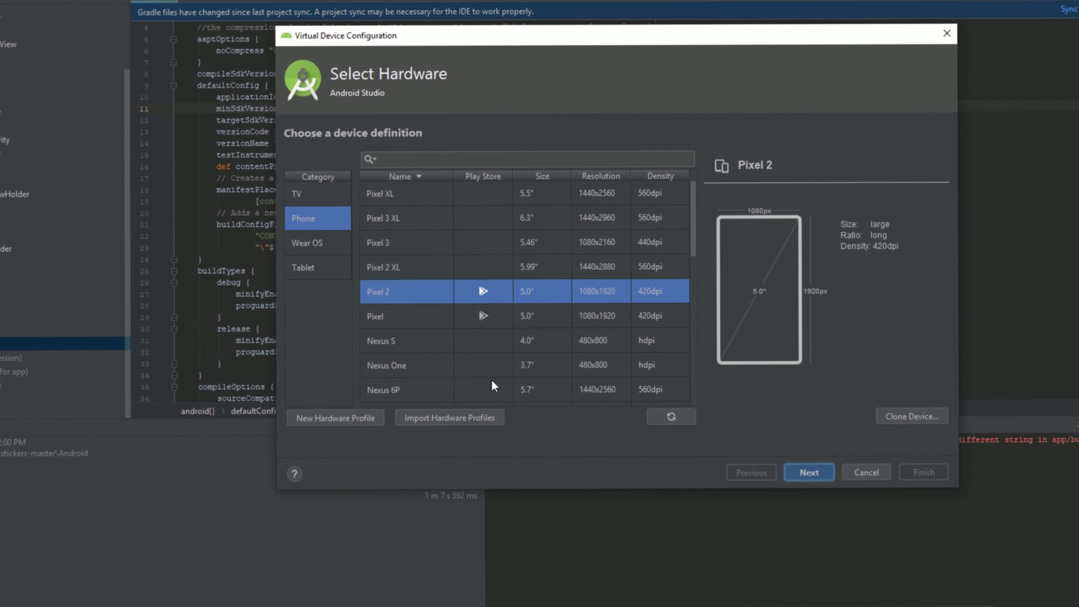
left_click(807, 472)
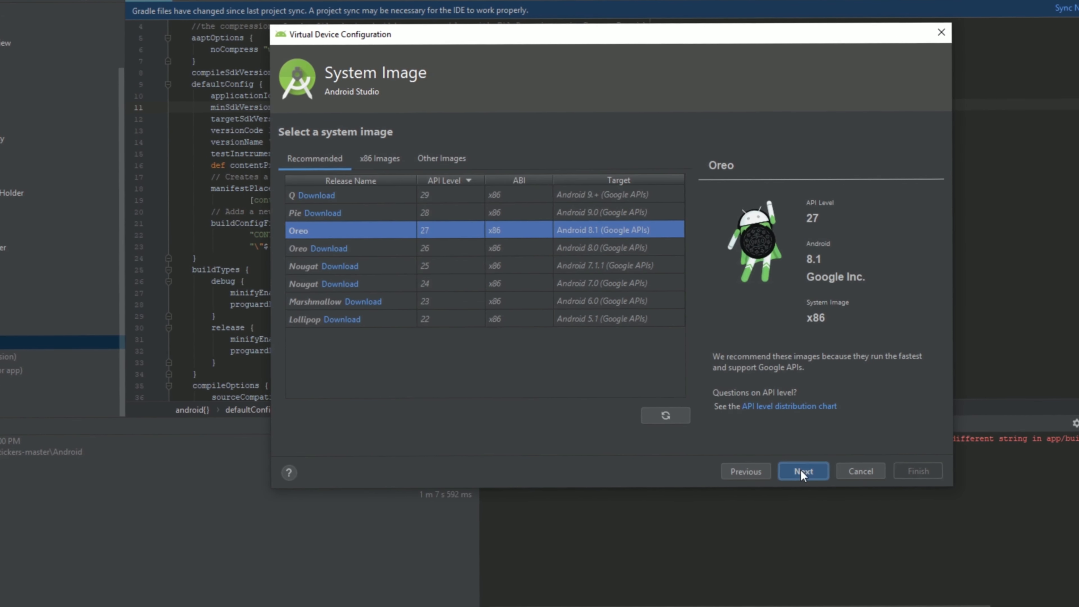
left_click(802, 470)
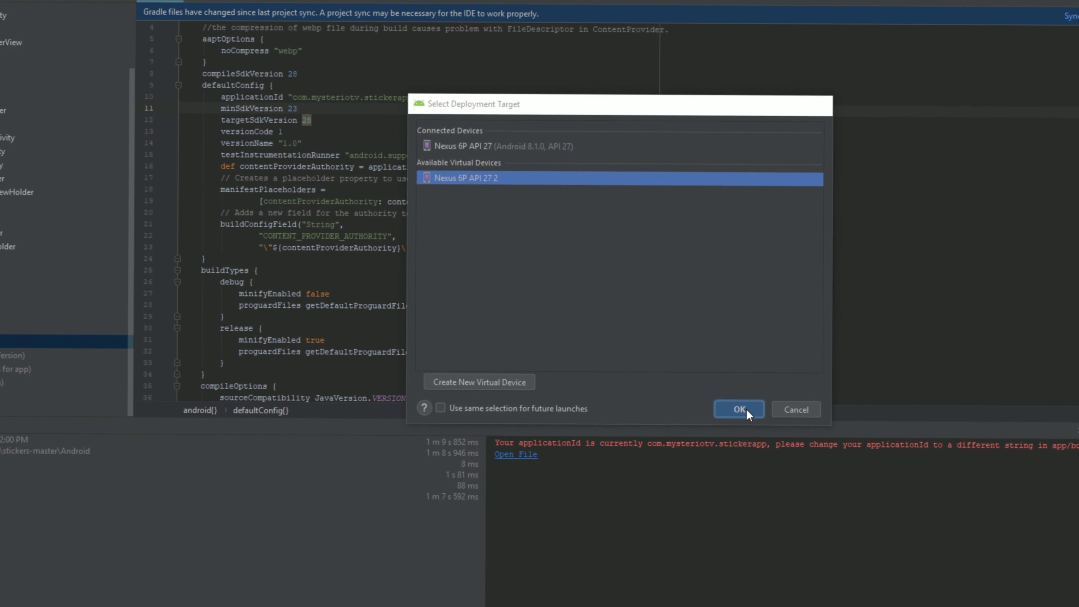
left_click(738, 408)
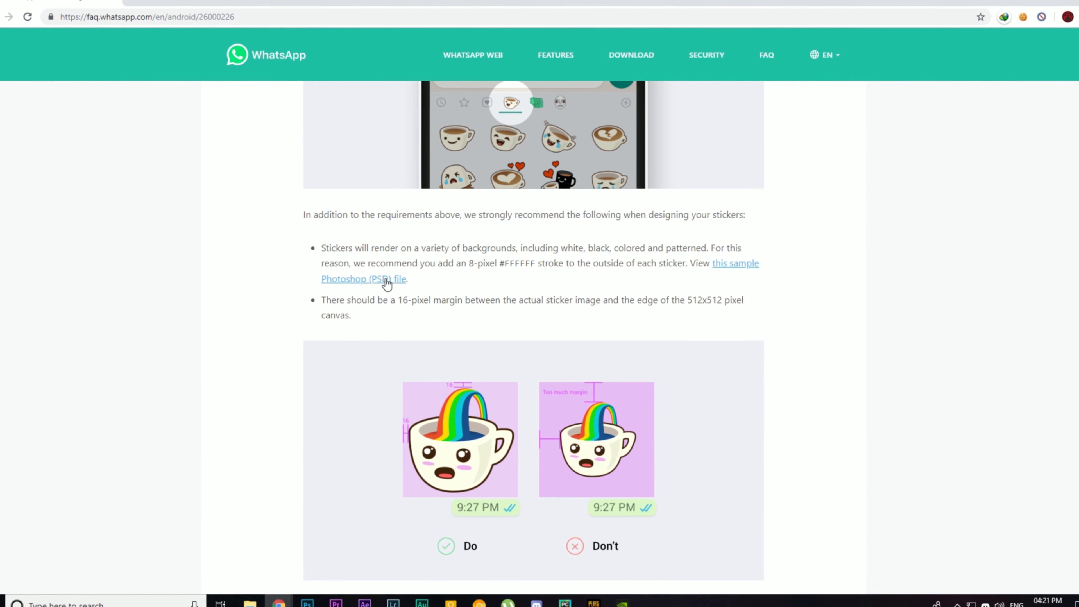
Download WhatsApp's sample sticker PSD from the FAQ page and open it
left_click(363, 279)
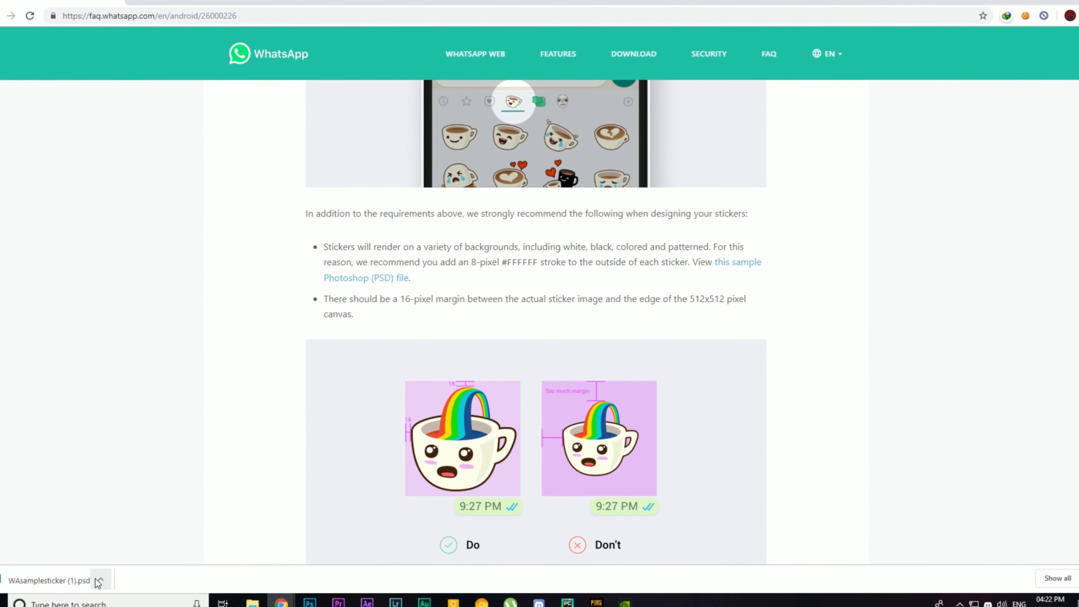
left_click(307, 604)
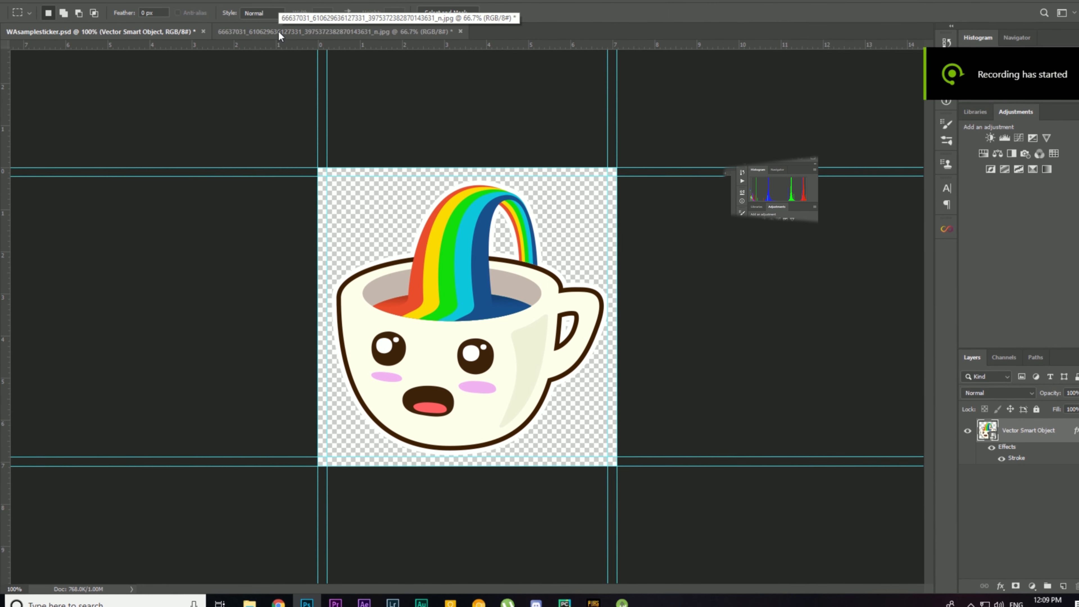
Switch to the jpg photo document, then bring up actions on sticker pack folder 1
left_click(337, 32)
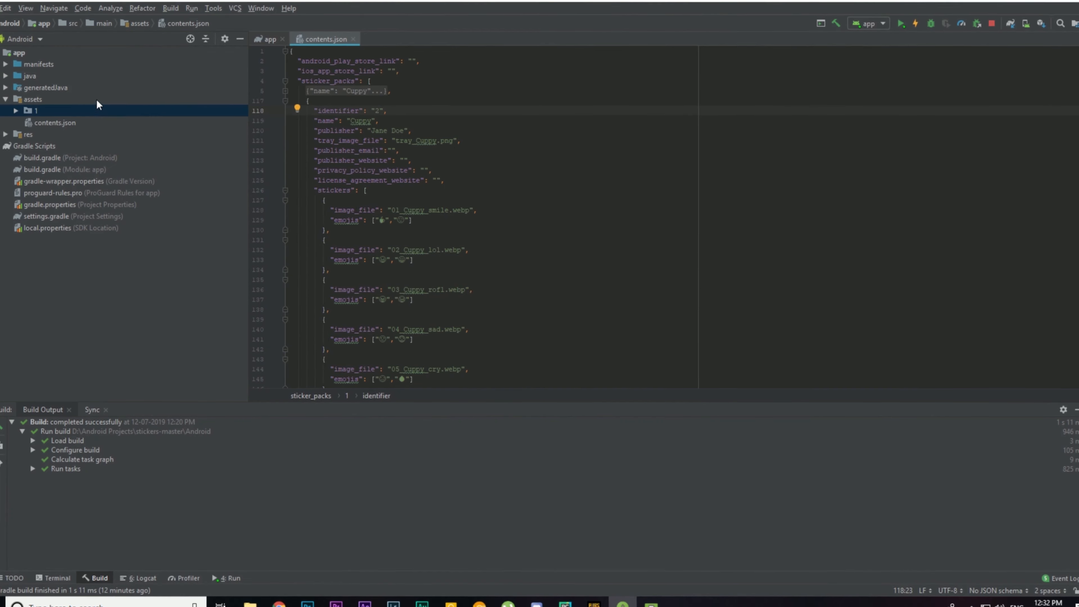
right_click(33, 96)
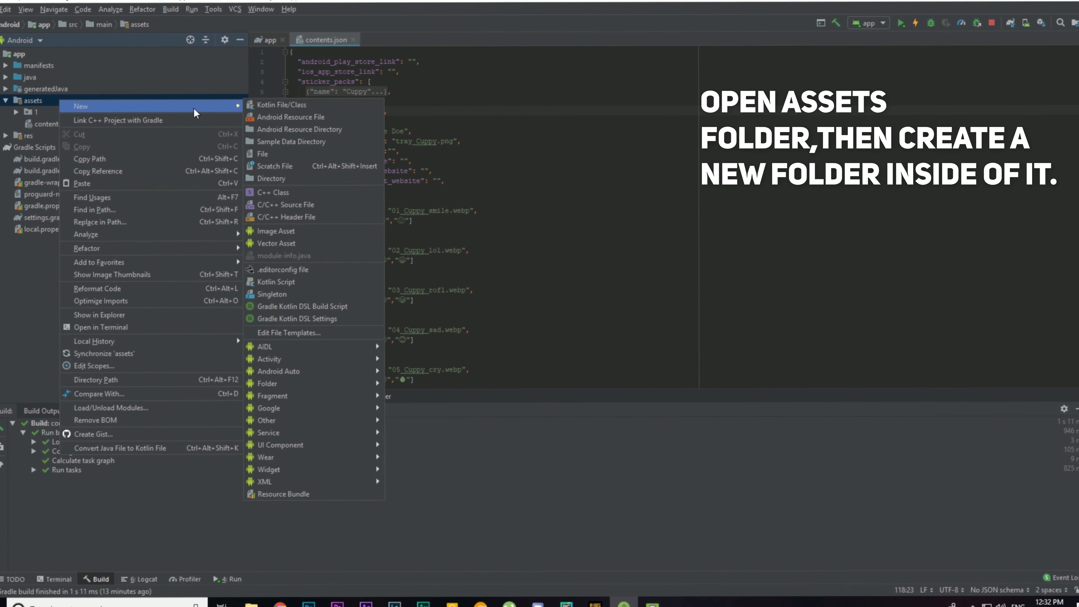
Create folder 2 inside assets and move the tray image and sticker PNGs into it
left_click(272, 178)
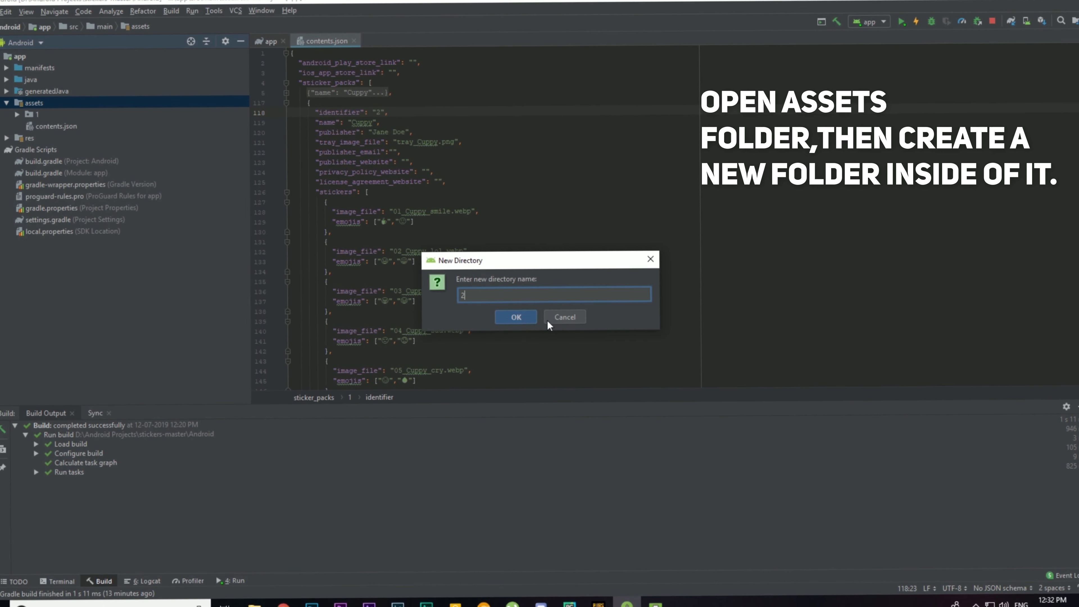
left_click(515, 316)
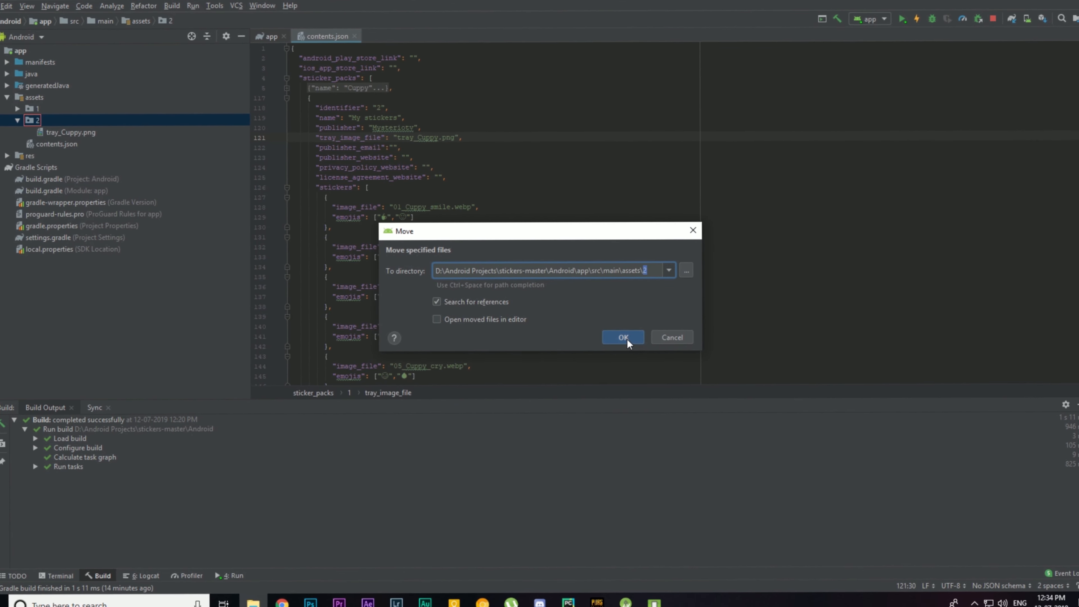
left_click(621, 337)
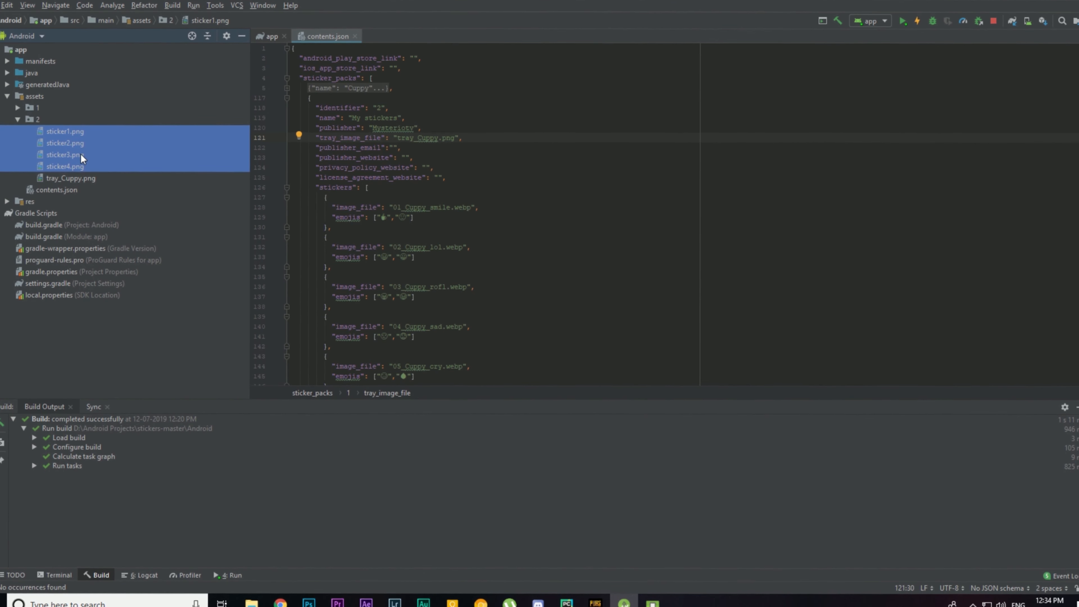
Convert sticker1–sticker5 PNGs to WebP with default settings, accepting all converted images
right_click(65, 155)
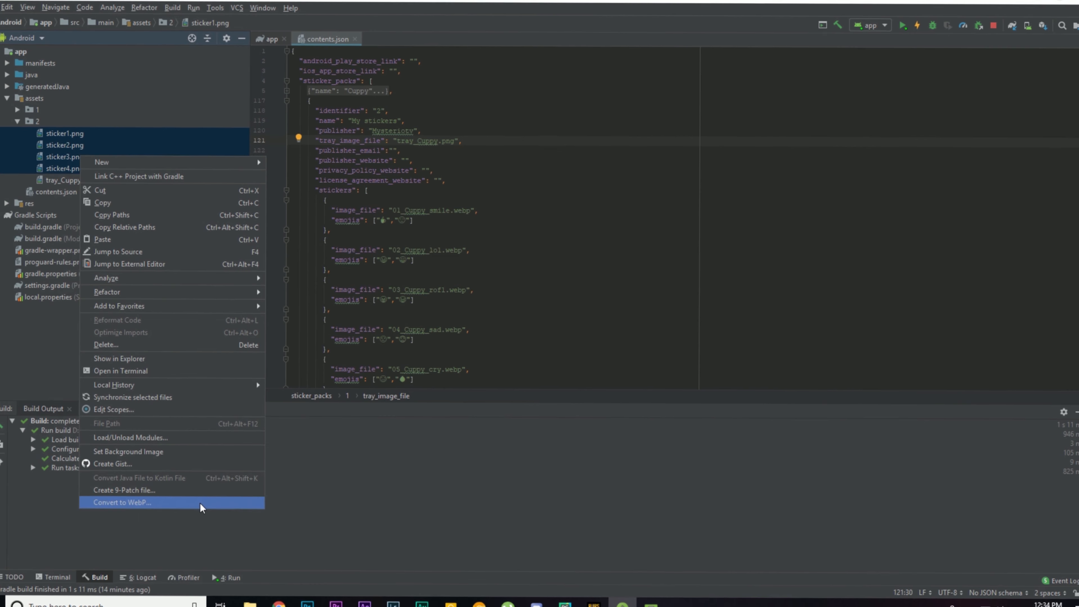
left_click(120, 502)
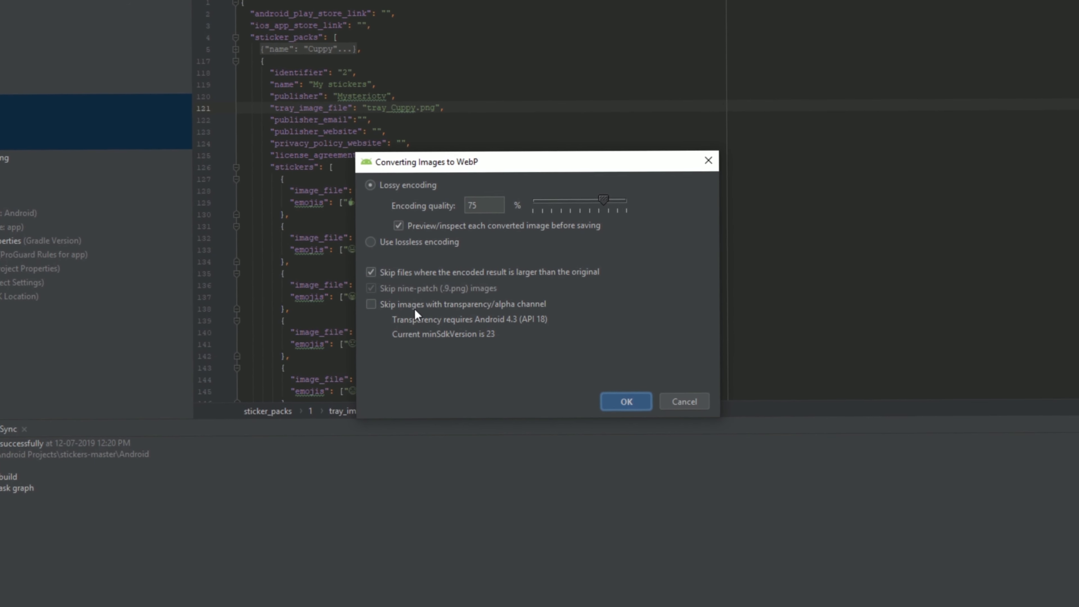
left_click(625, 401)
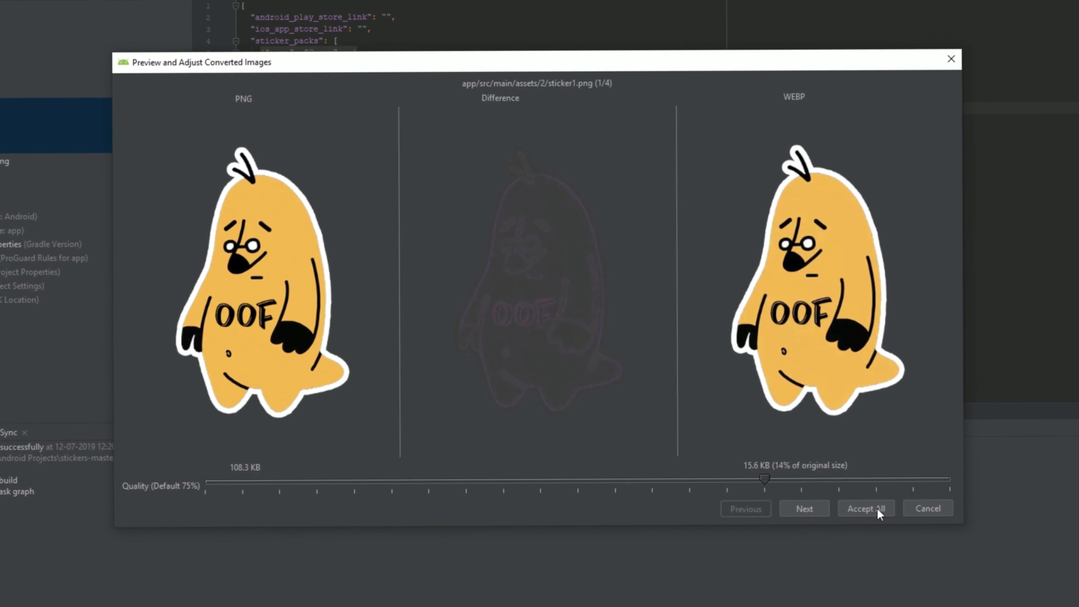
left_click(865, 508)
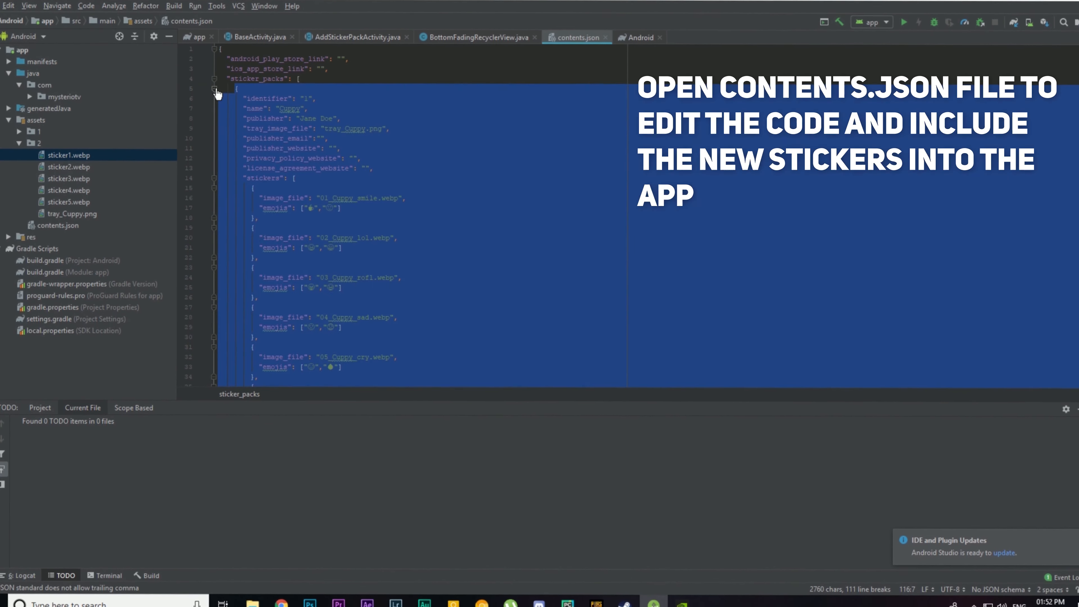
Collapse the first pack, then set the second pack's identifier 2 and publisher Mysteriotv
scroll("down", 3)
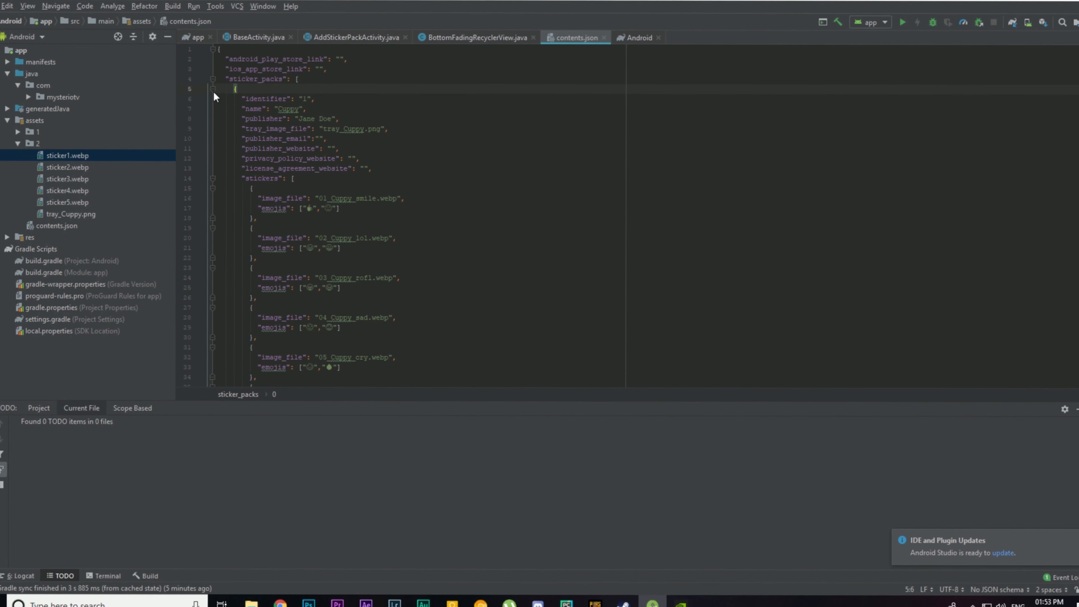
left_click(213, 89)
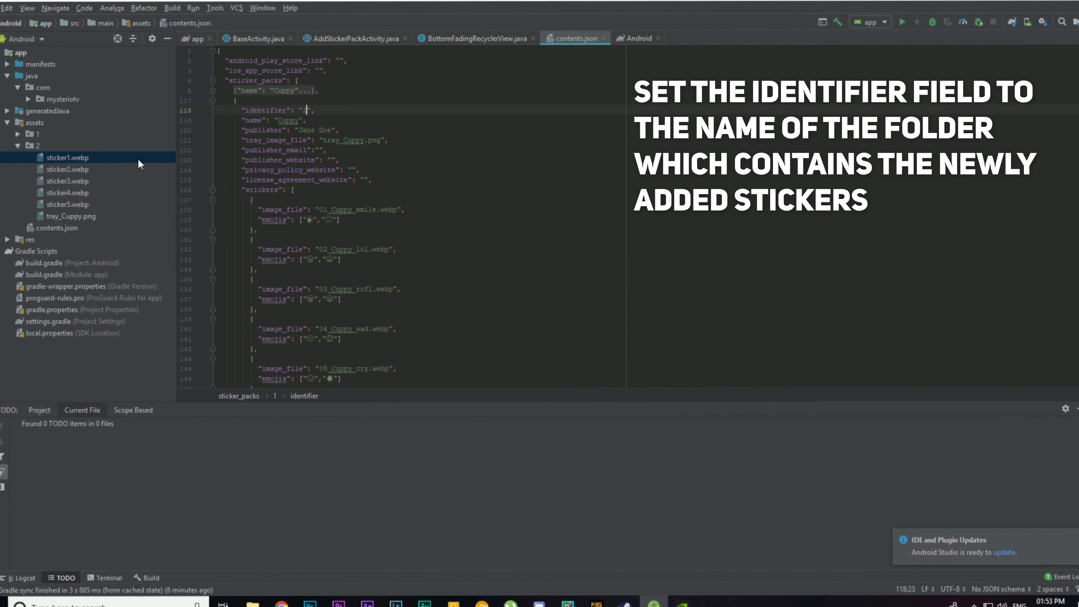
type("2")
left_click(280, 120)
type("My sticker")
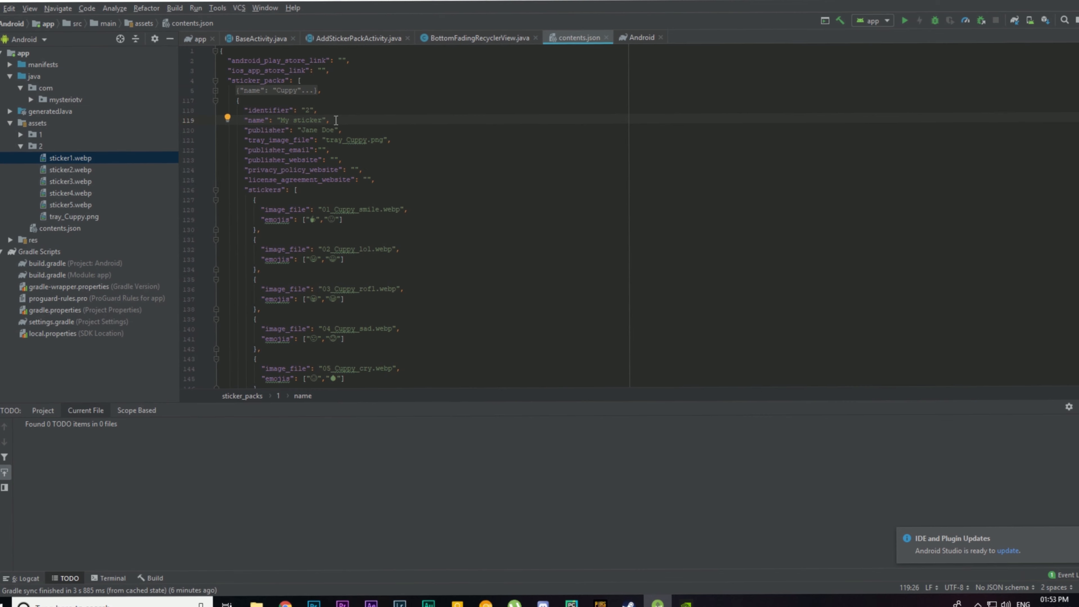
double_click(316, 129)
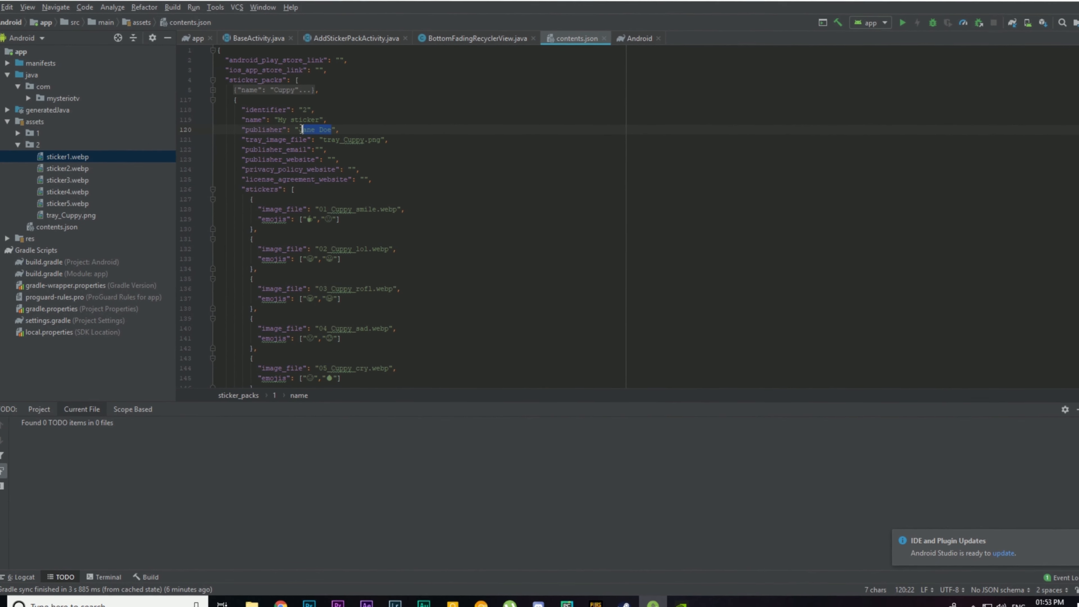
type("Mysteriotv")
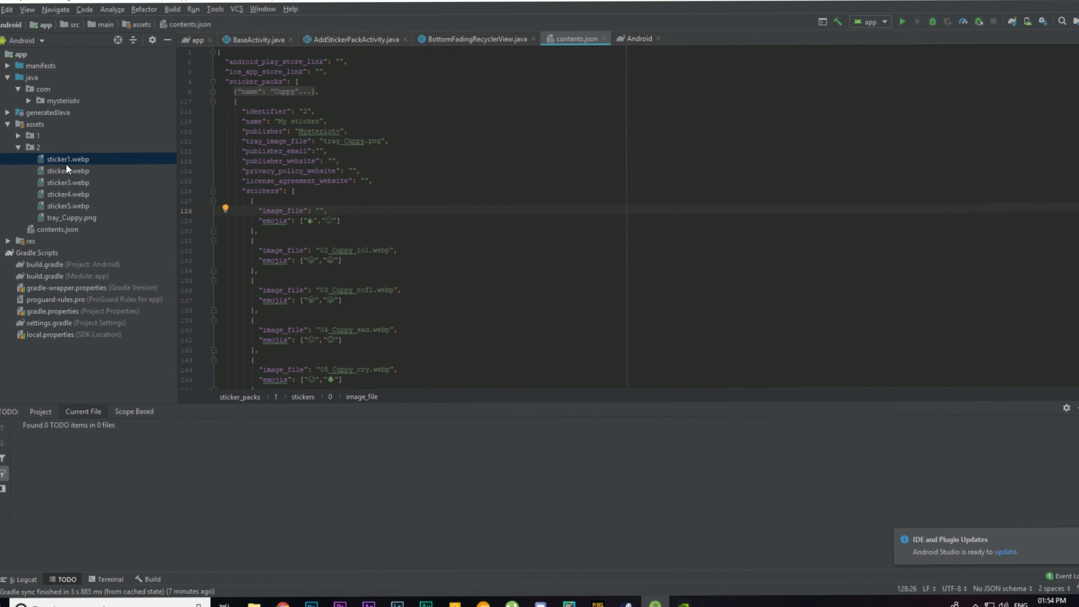
Set the stickers' image_file values to sticker1.webp through sticker4.webp and rebuild
type("sticker1.webp")
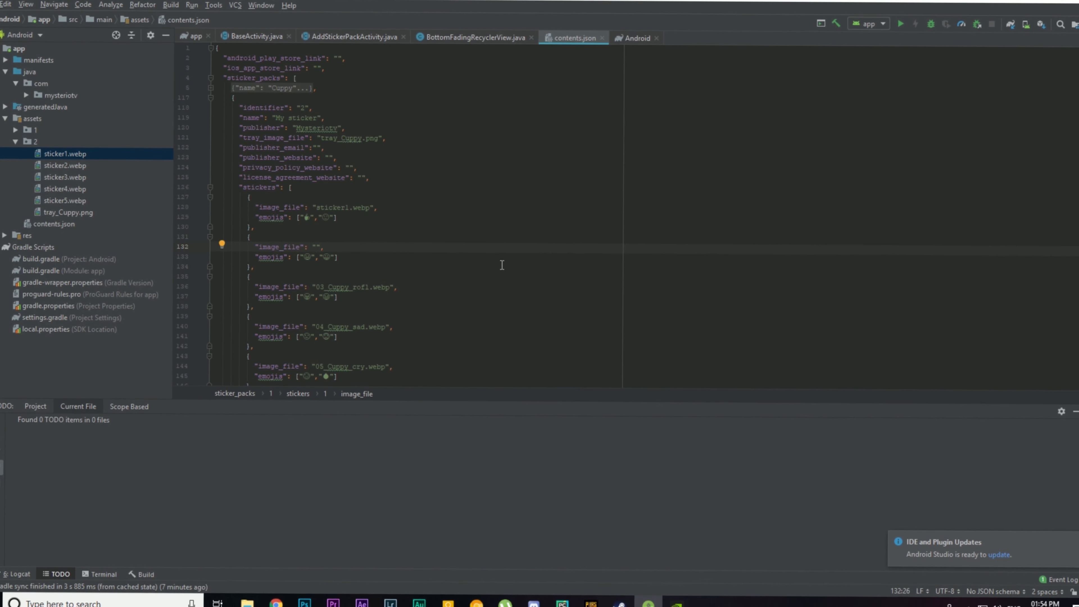
type("sticker2.webp")
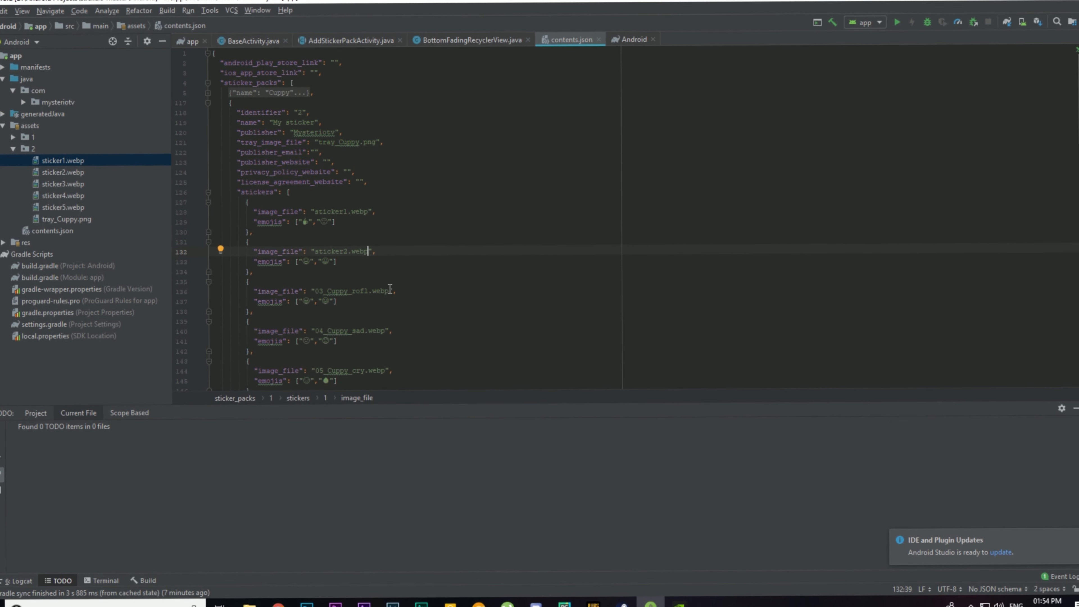
double_click(340, 251)
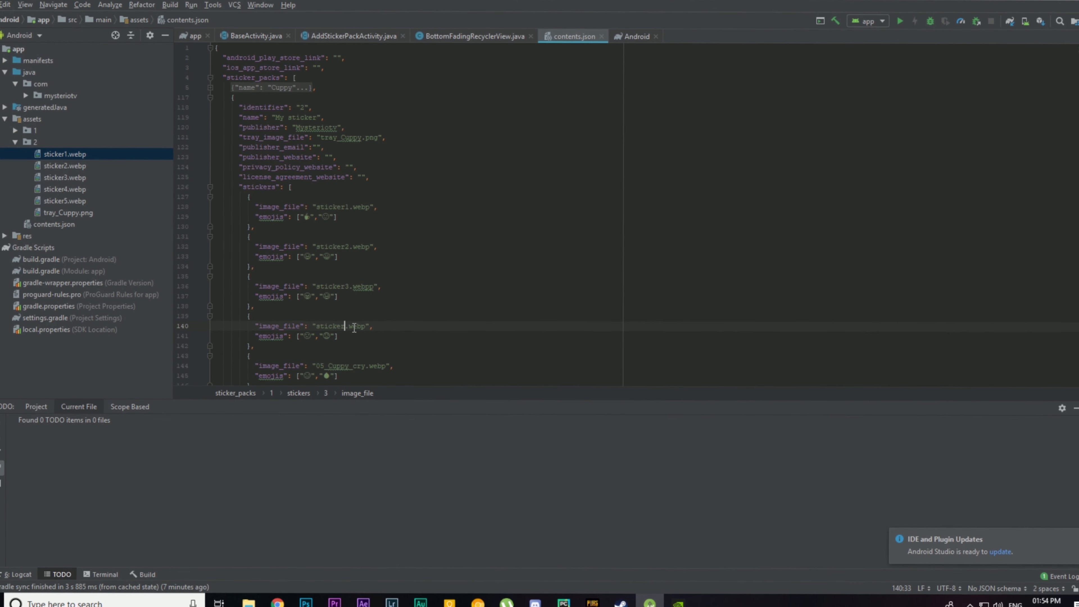
scroll("down", 3)
type("sticker")
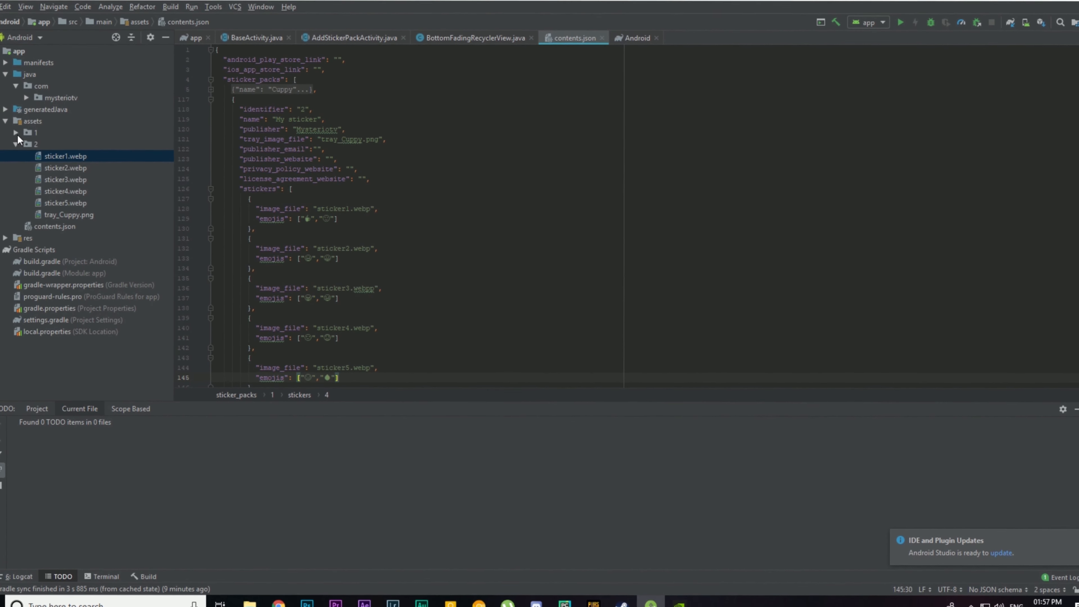
left_click(29, 132)
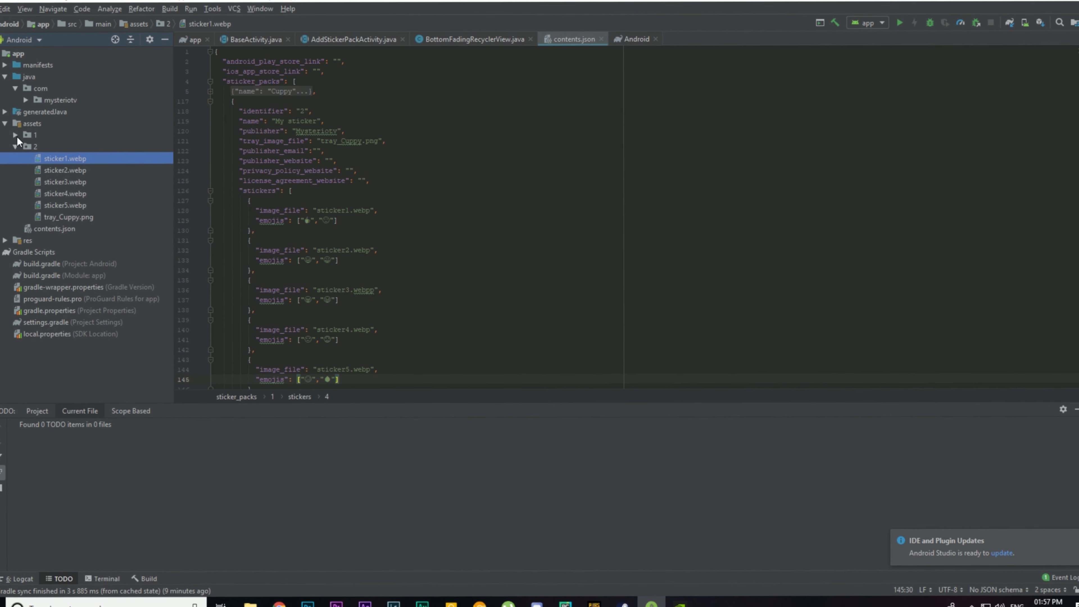
left_click(34, 131)
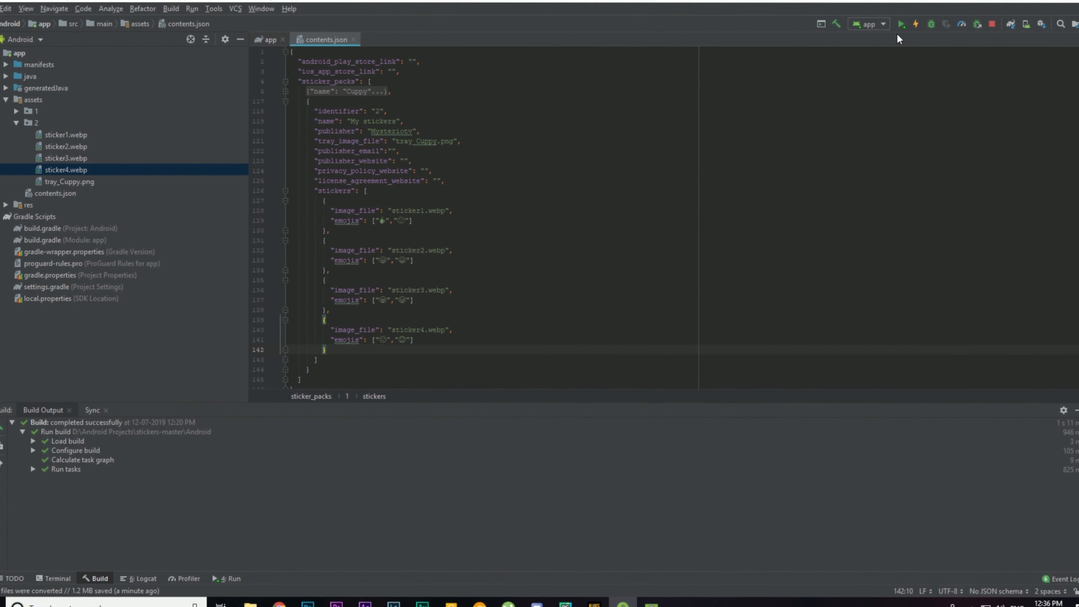
Run the app on the Nexus 6P emulator and check the four-sticker My stickers pack
left_click(899, 22)
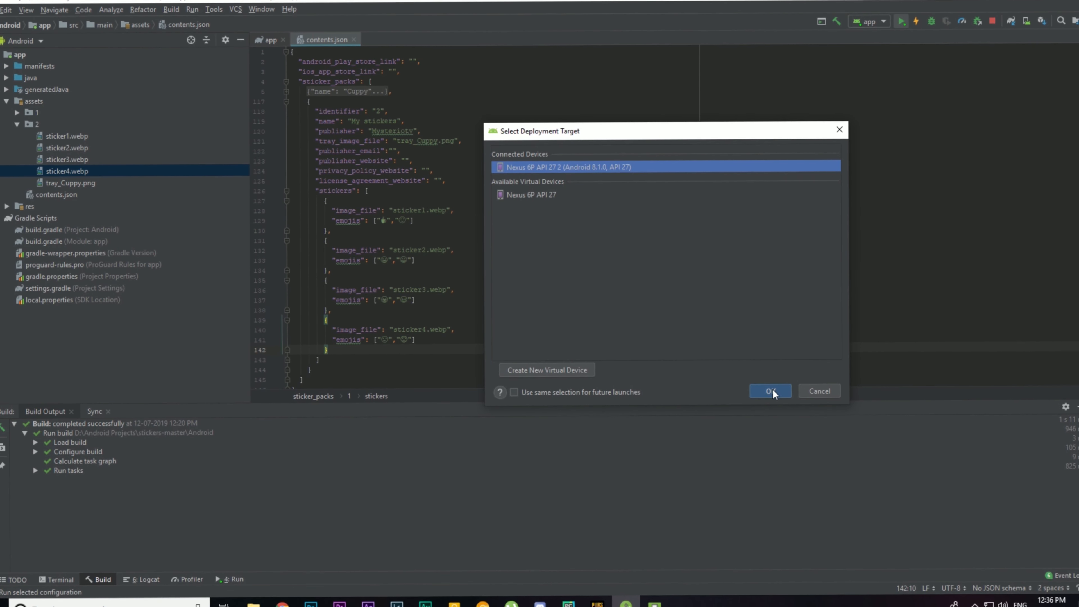
left_click(768, 390)
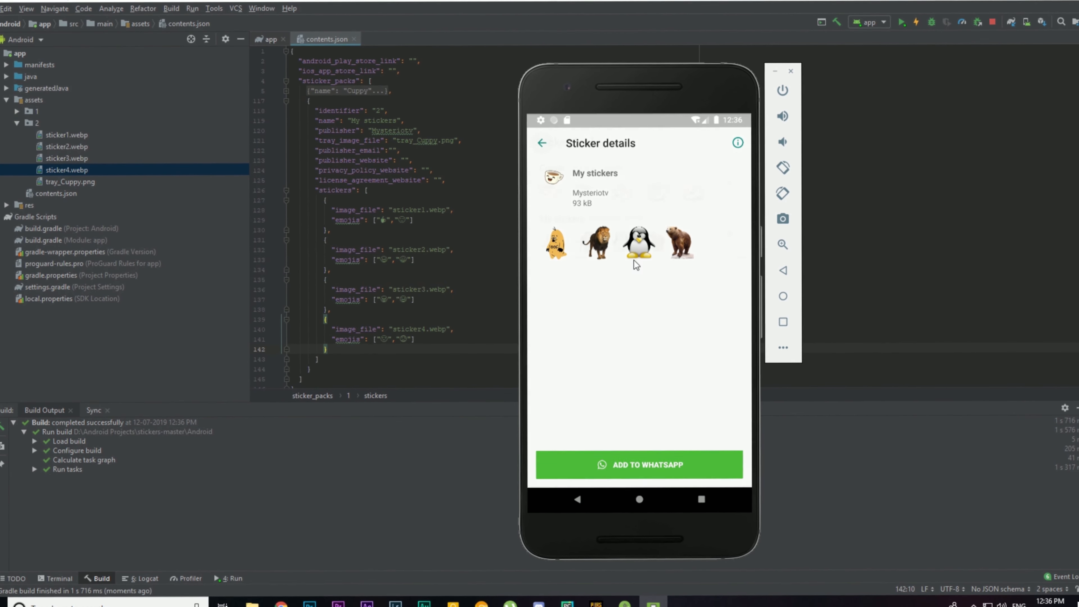
left_click(544, 144)
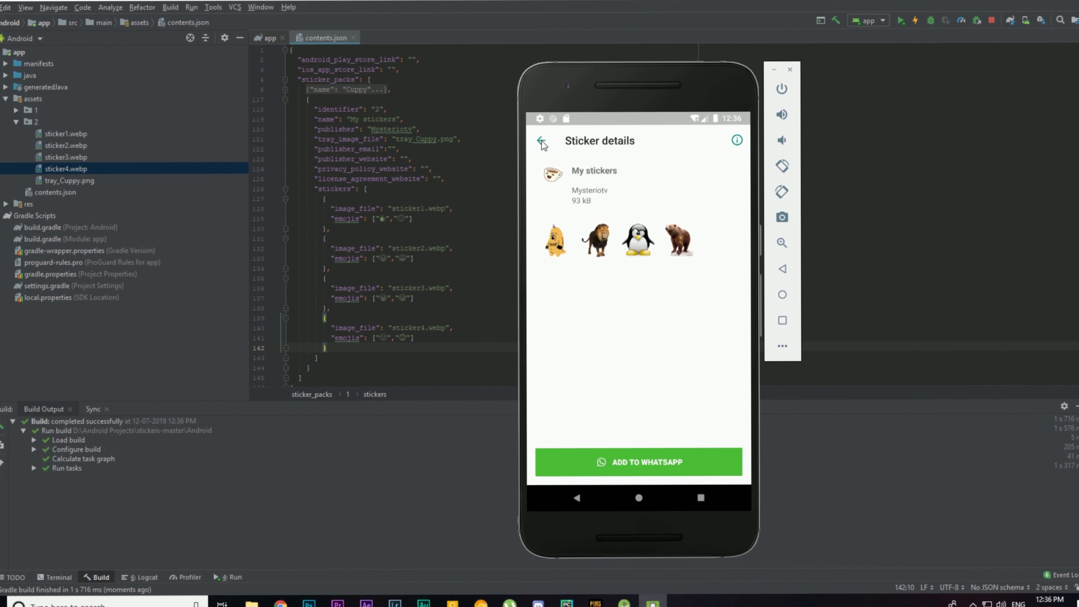
left_click(543, 145)
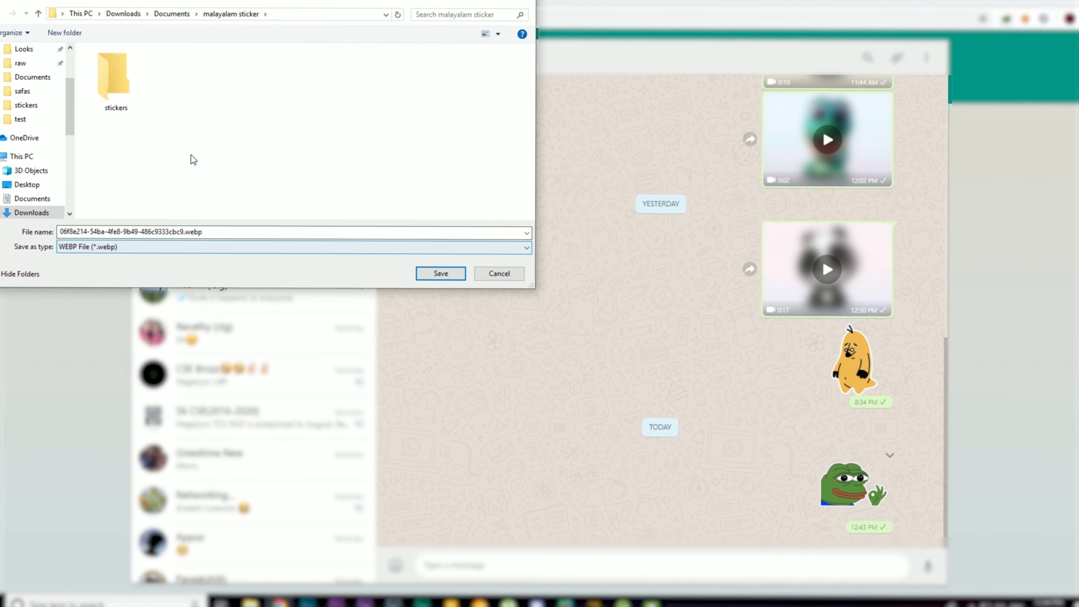
Save a sticker image from the chat and drop it into assets folder 2 as sticker5.webp
left_click(439, 273)
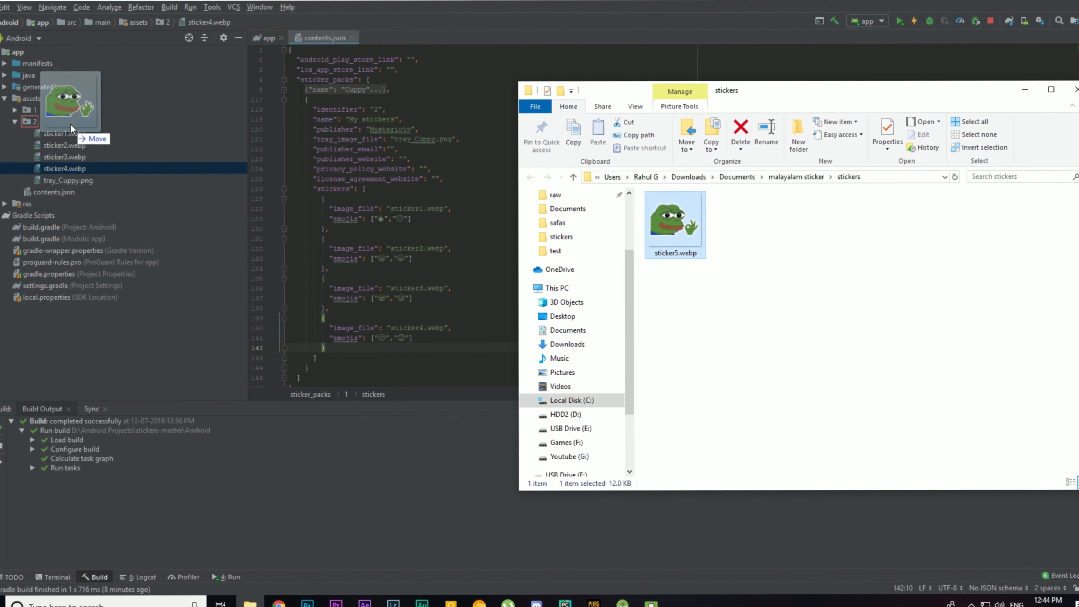
left_click(1075, 90)
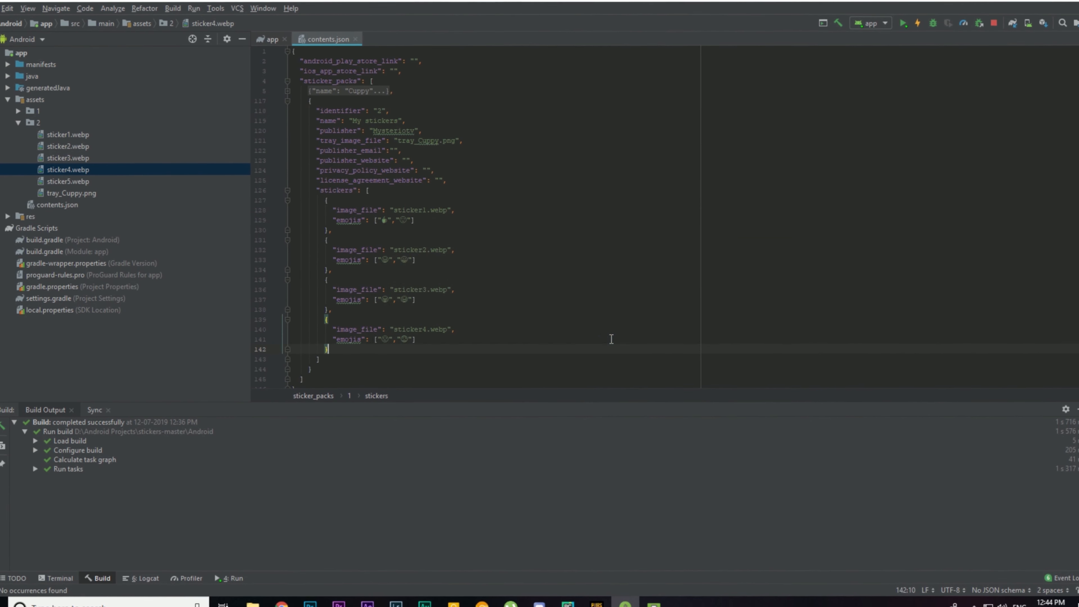
Add sticker5.webp and sticker6.webp entries after the fourth sticker in contents.json
left_click(67, 181)
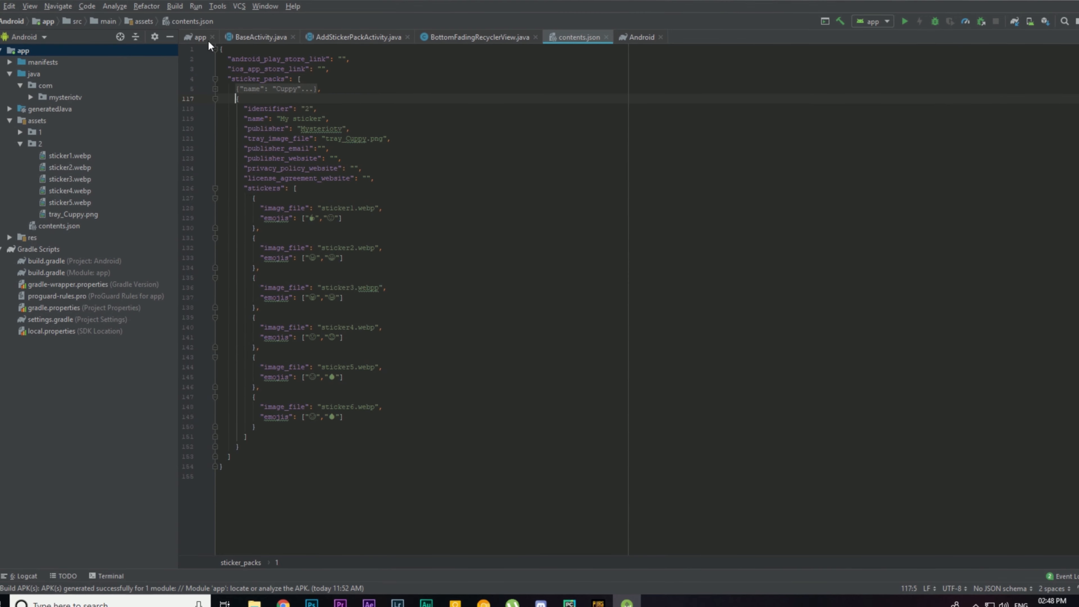
Build the app into app-debug.apk via Build APK(s) and locate the debug output folder
left_click(174, 6)
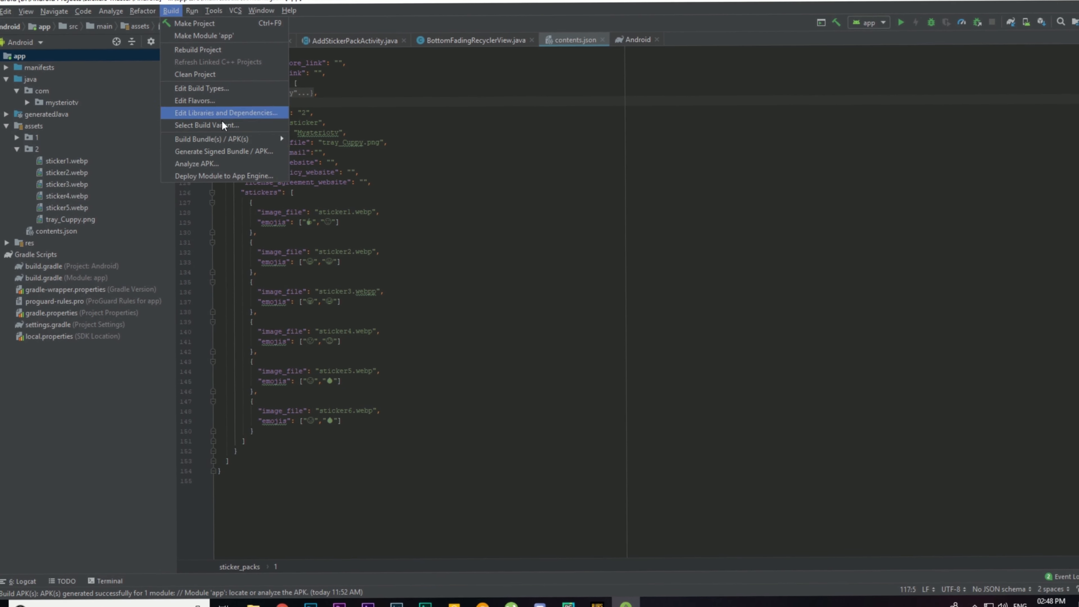
mouse_move(211, 135)
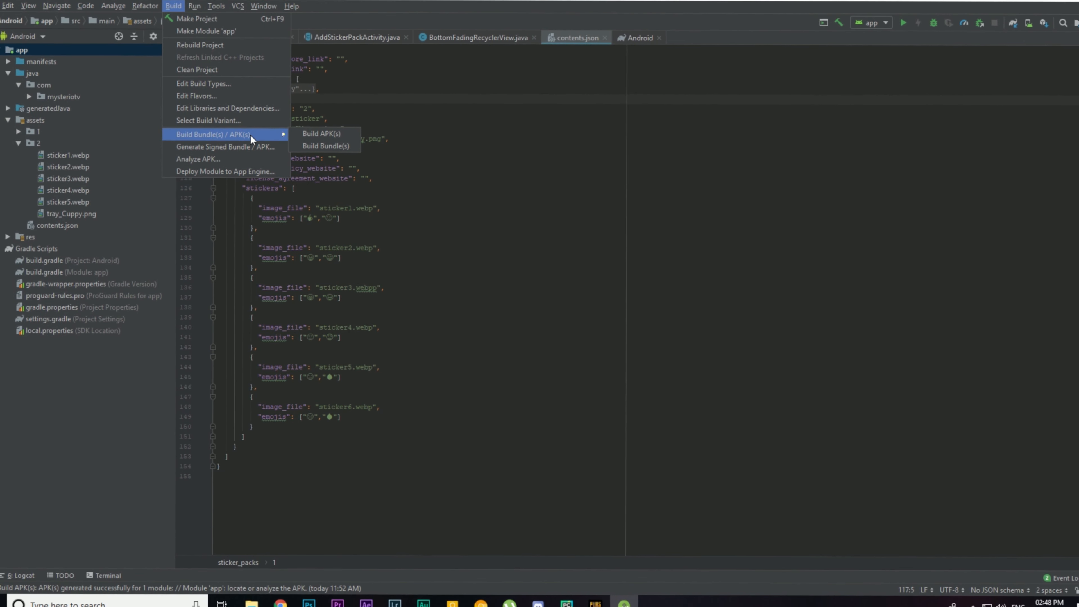
left_click(319, 134)
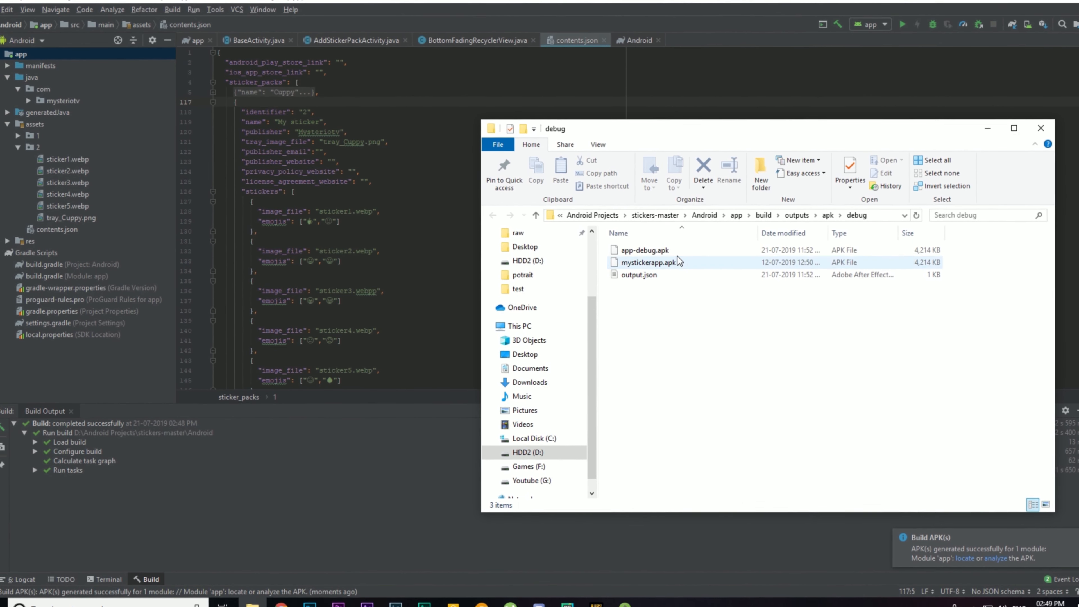
Select the newly built app-debug.apk and bring up its file actions
left_click(643, 248)
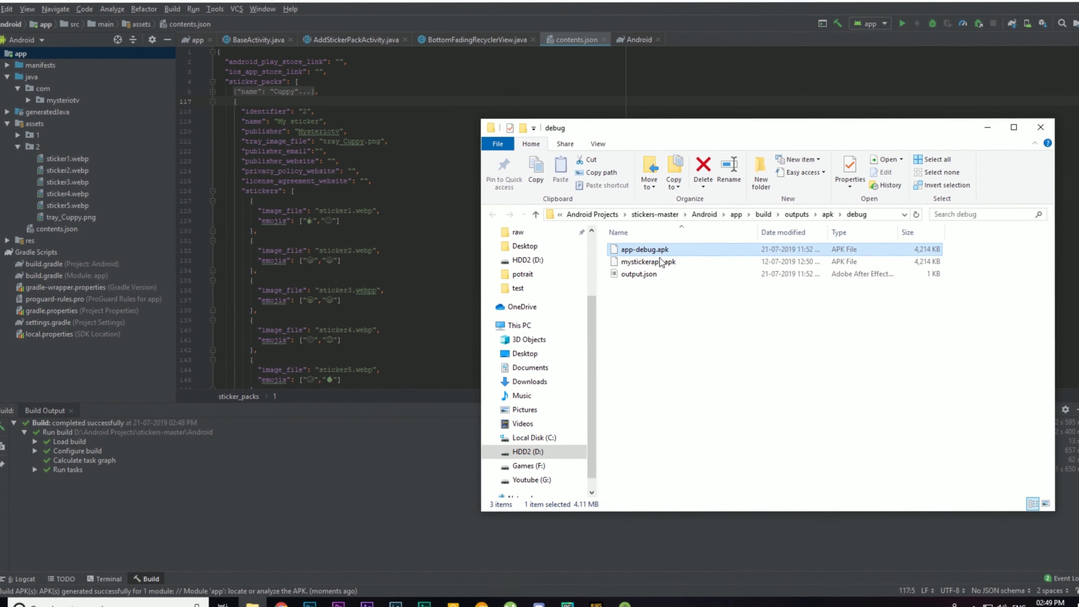
right_click(643, 249)
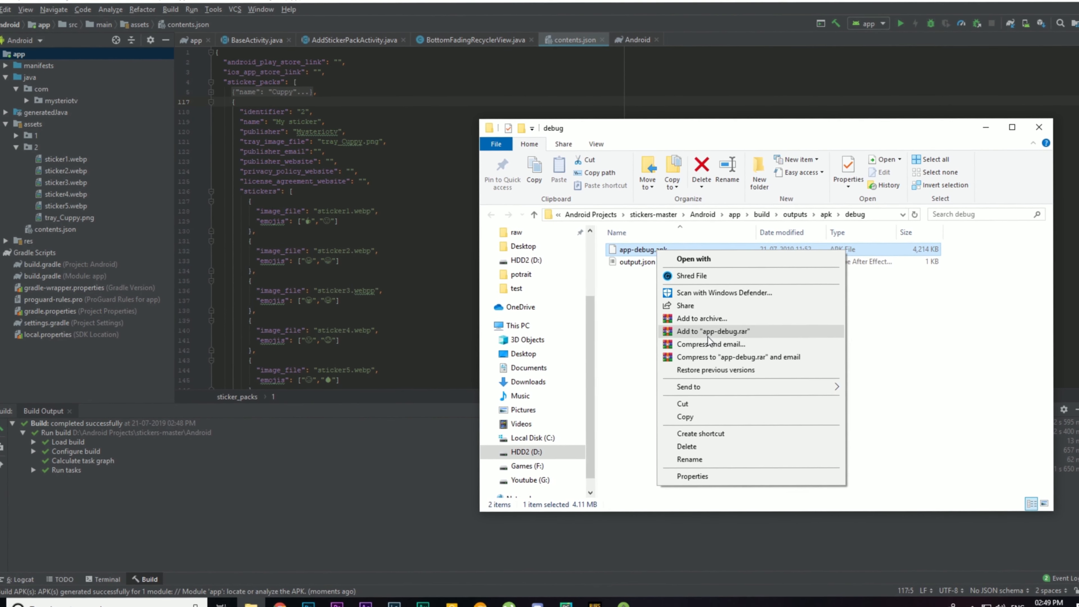